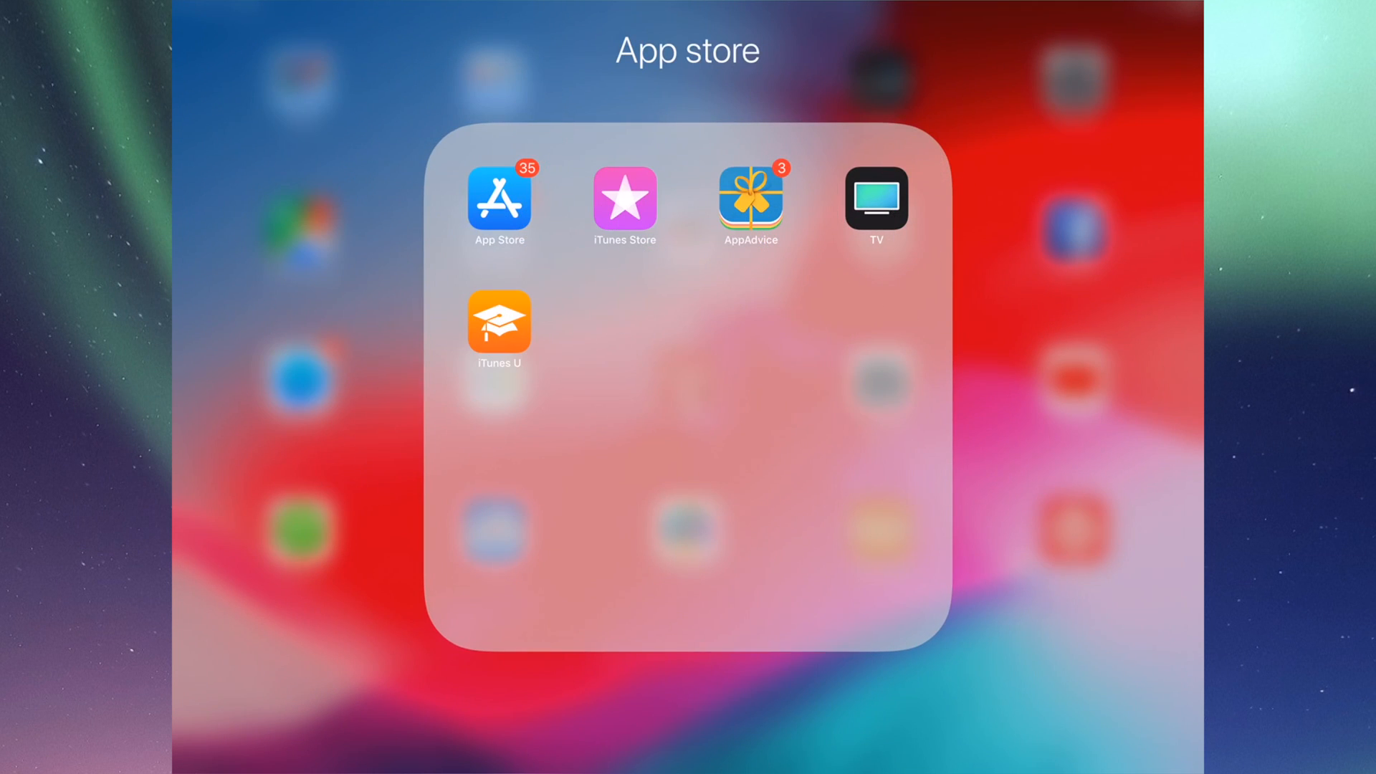
# Launch the App Store, open Updates, and scroll through the pending updates list
pyautogui.click(499, 201)
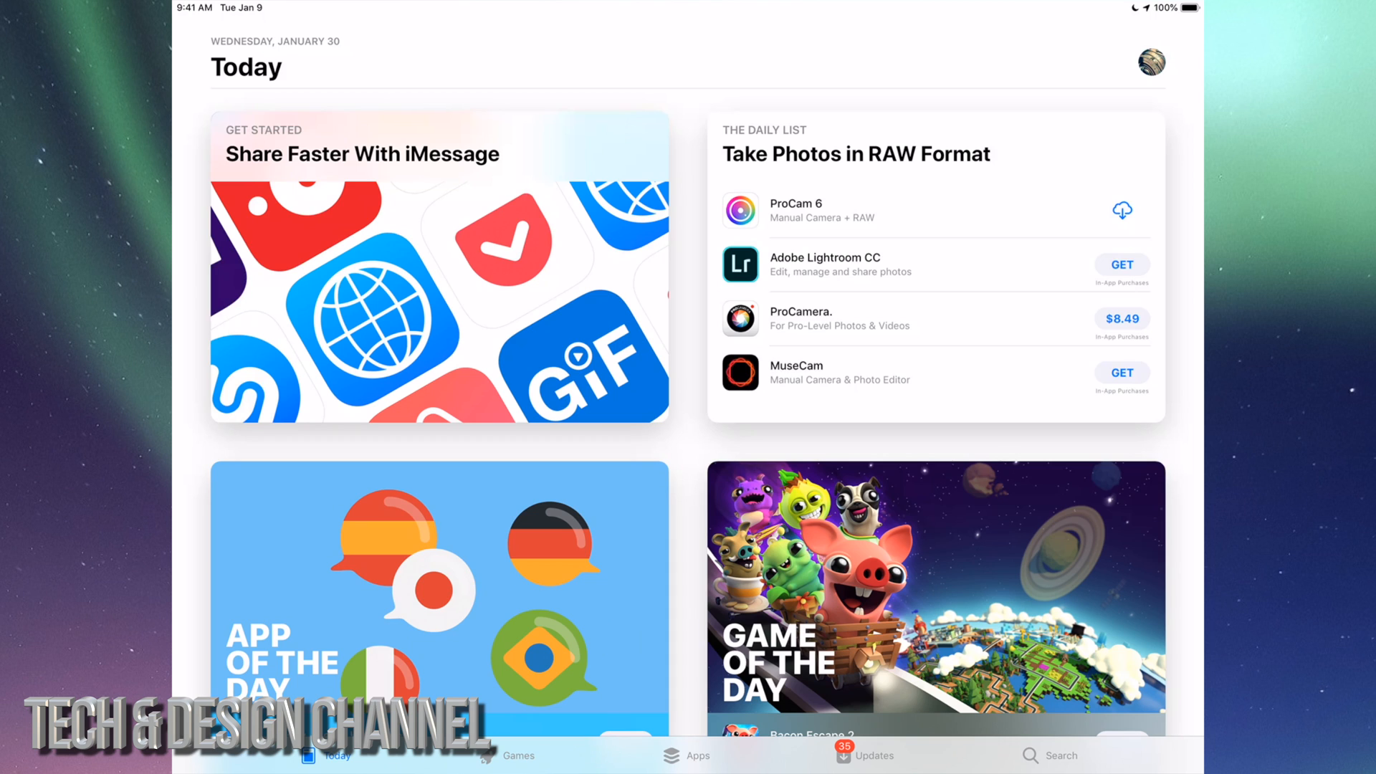
pyautogui.click(872, 755)
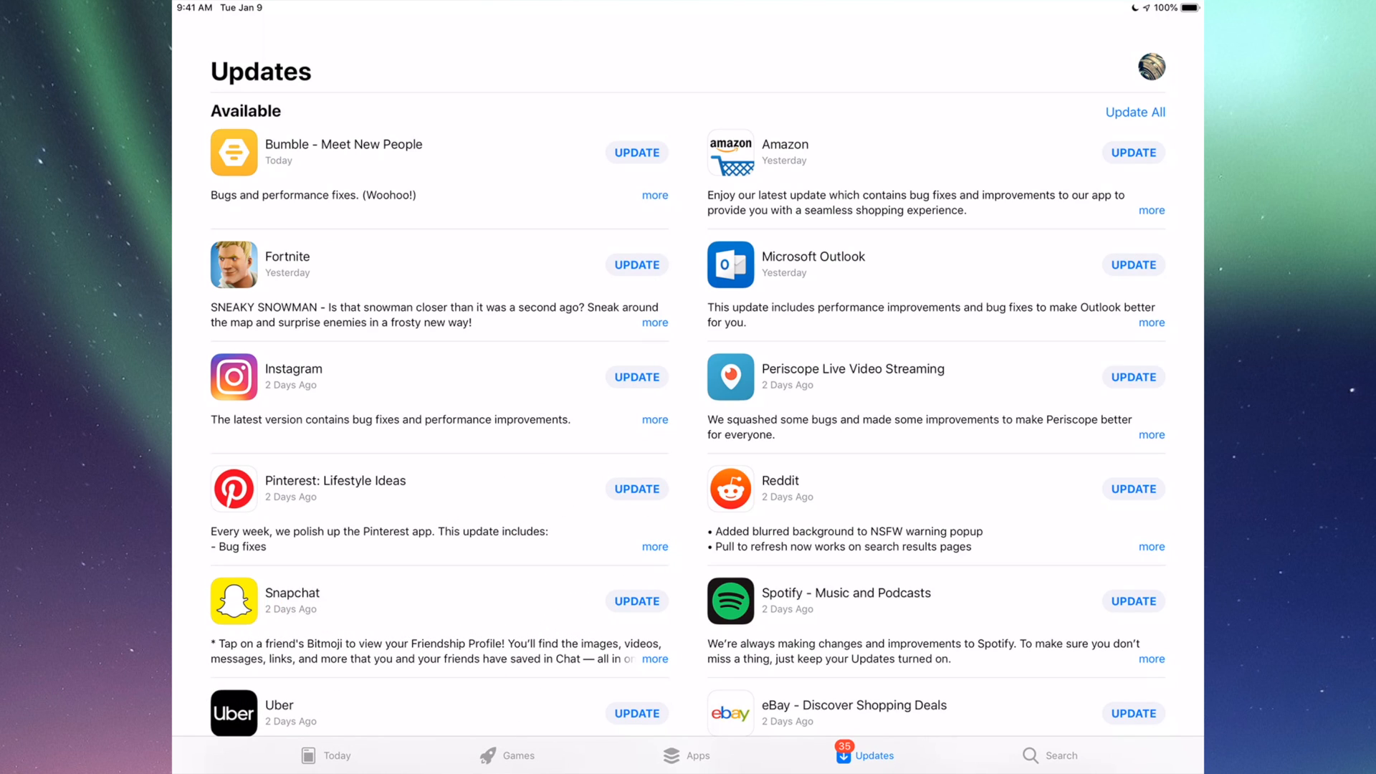
pyautogui.scroll(-3)
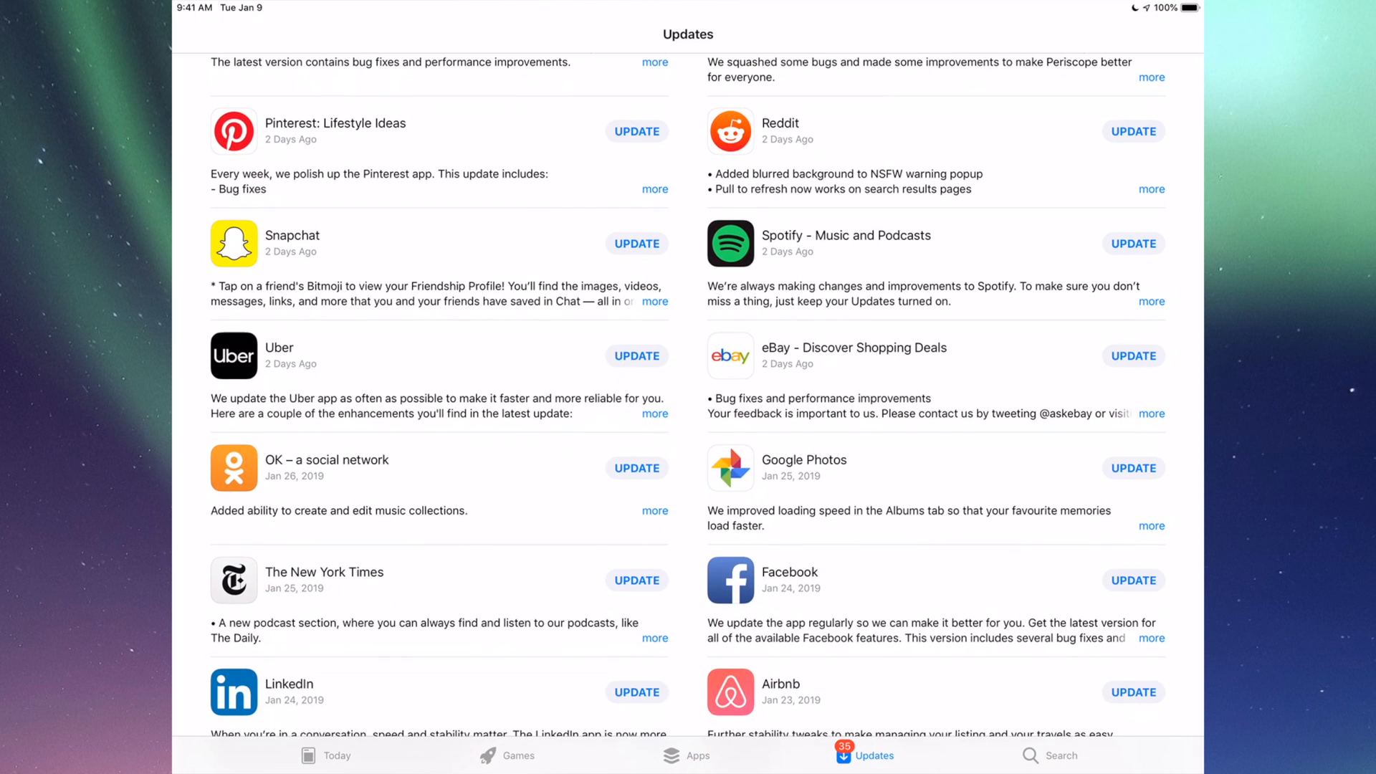
pyautogui.scroll(-3)
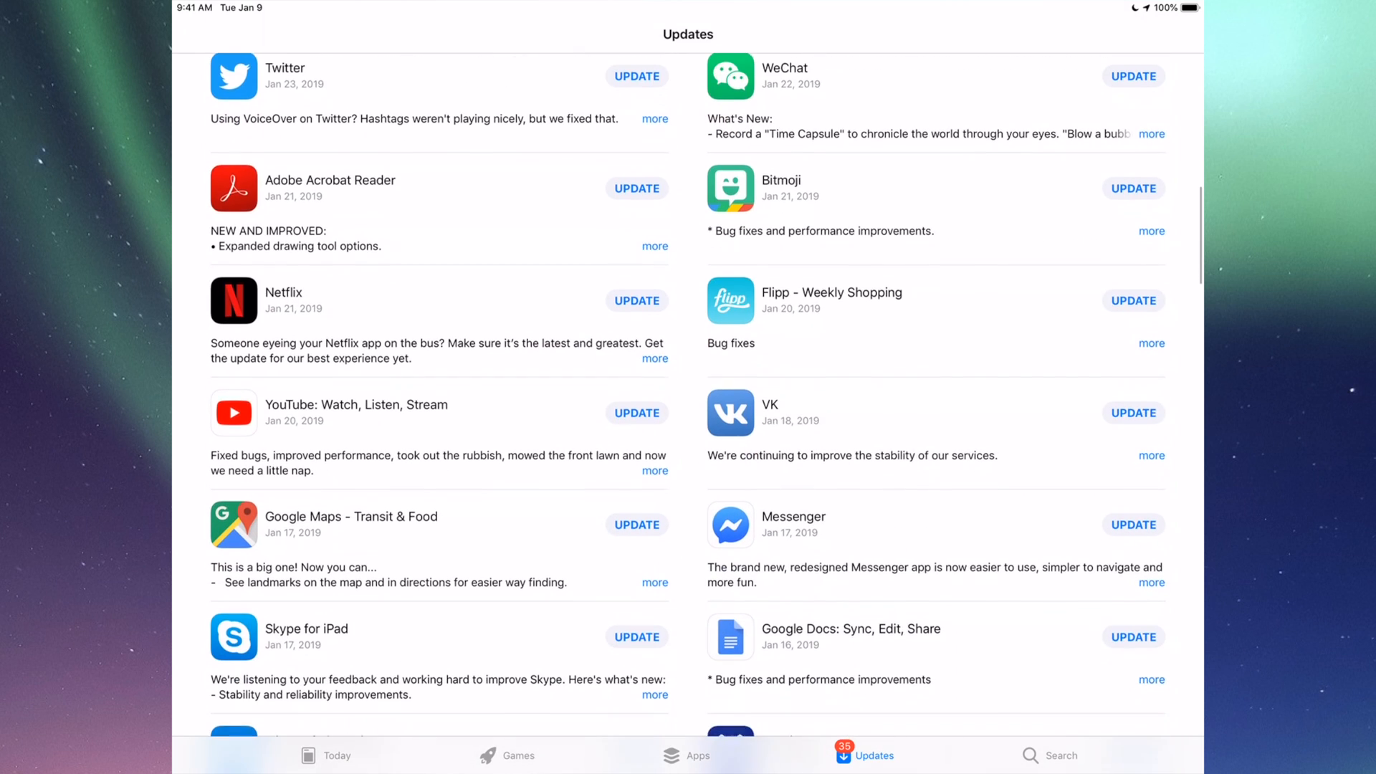
pyautogui.scroll(-3)
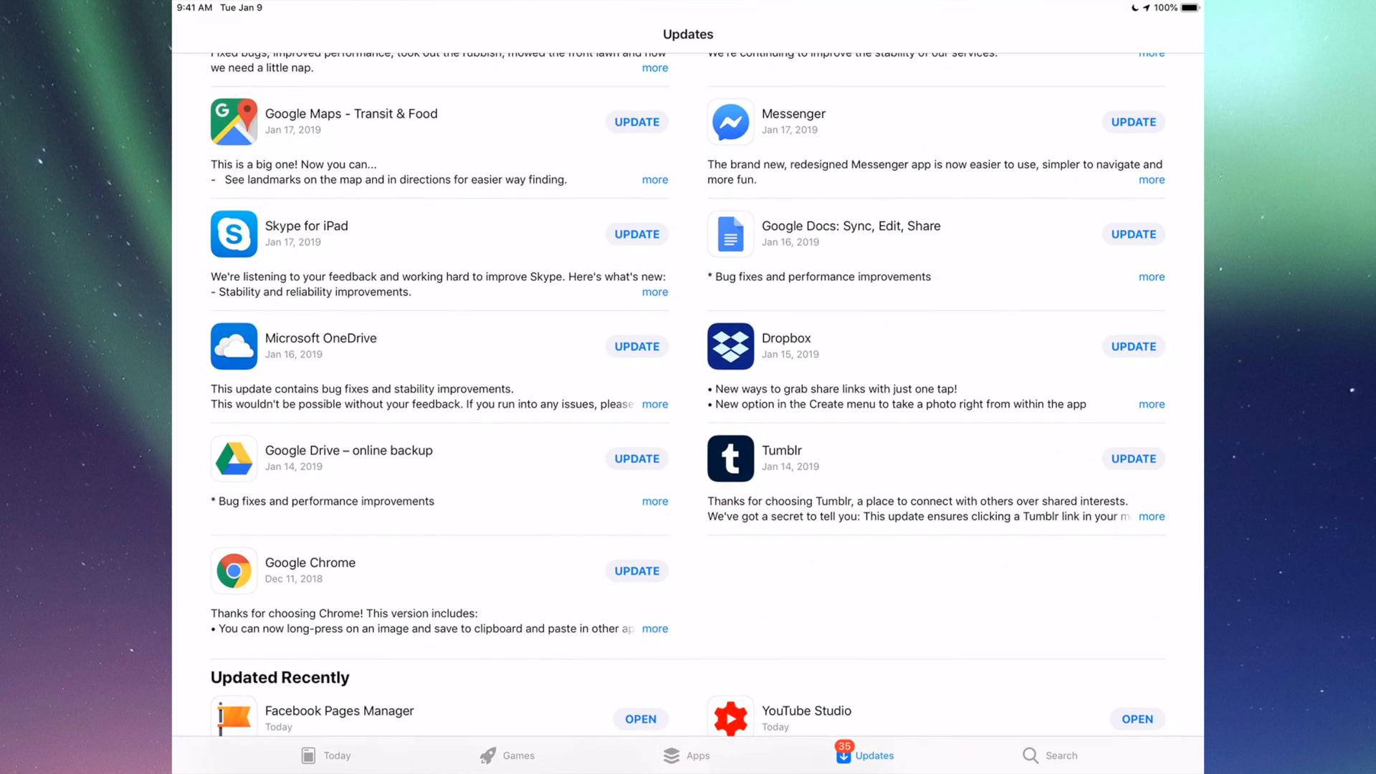
pyautogui.scroll(3)
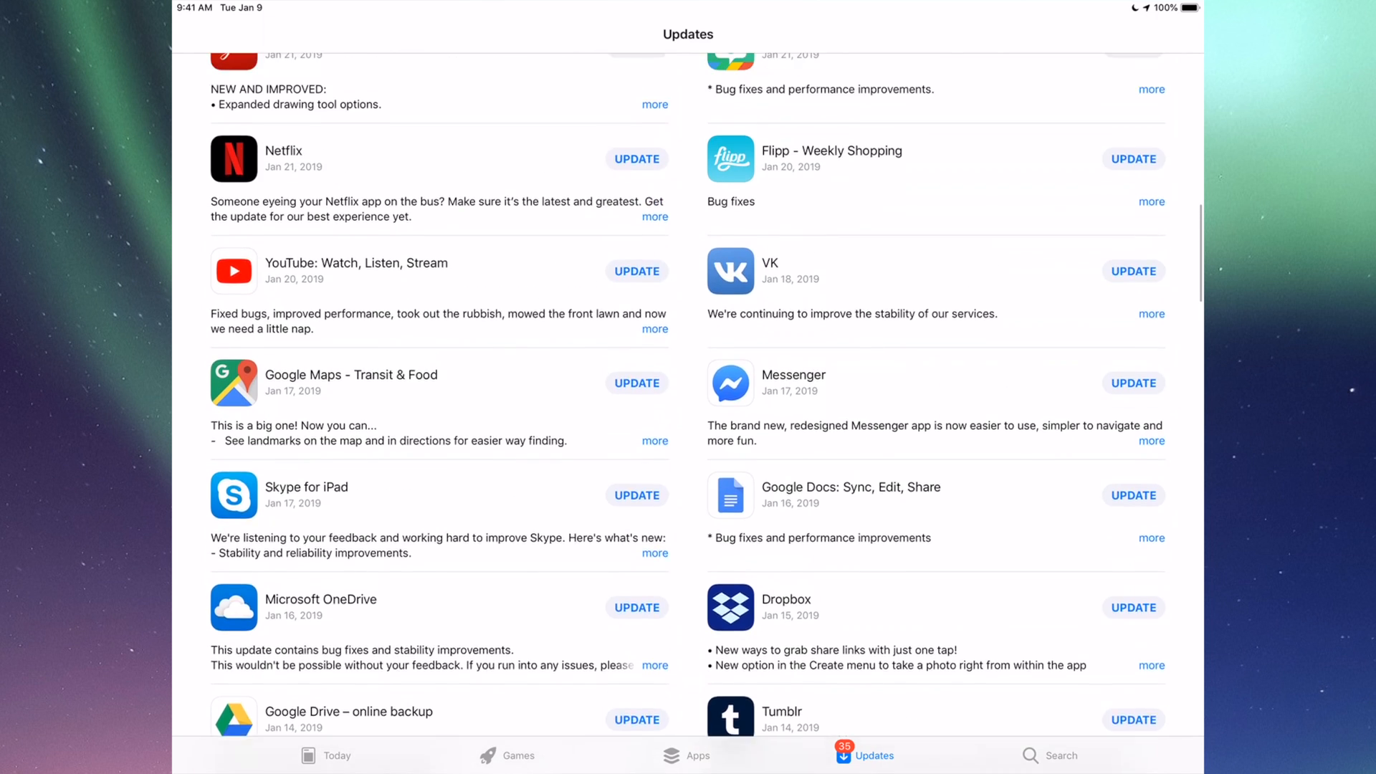
pyautogui.scroll(3)
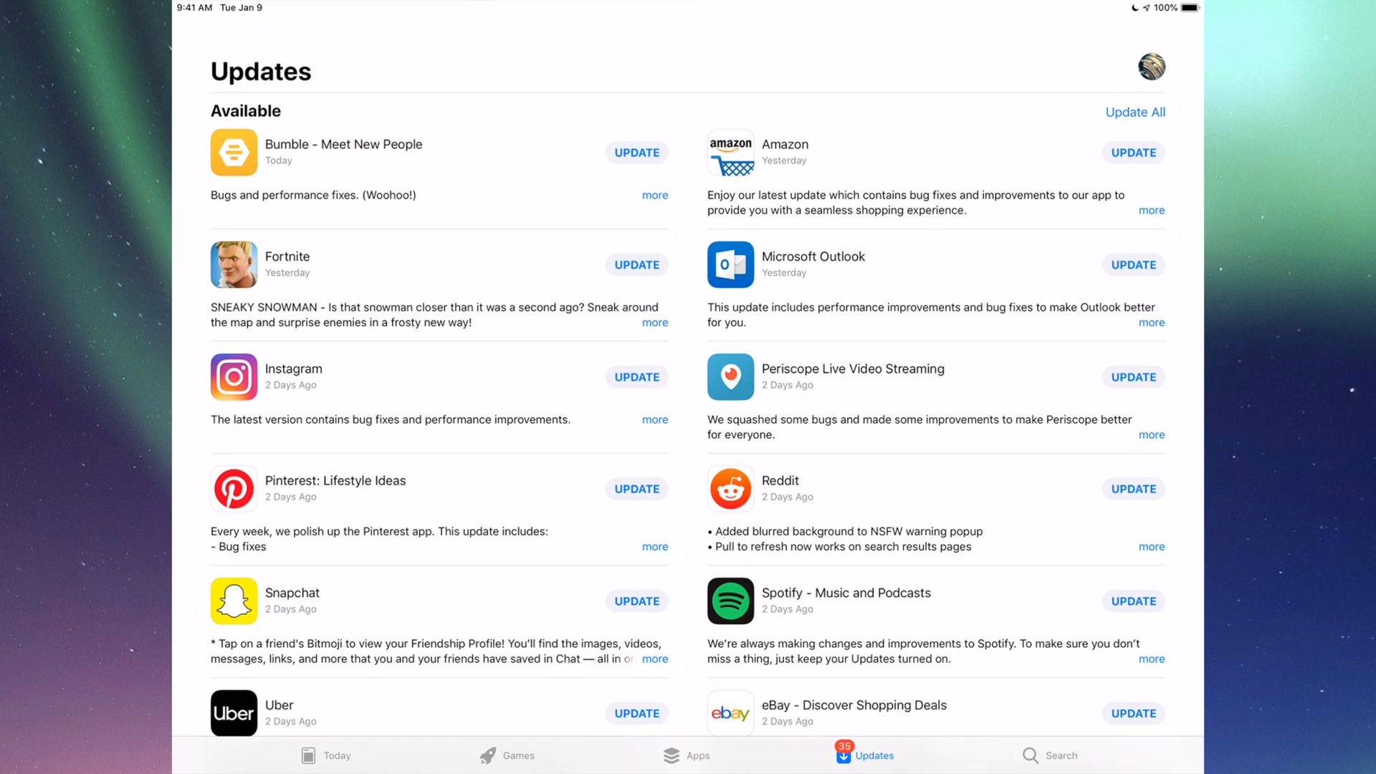
# Search the App Store for Fortnite and start its update
pyautogui.click(1060, 754)
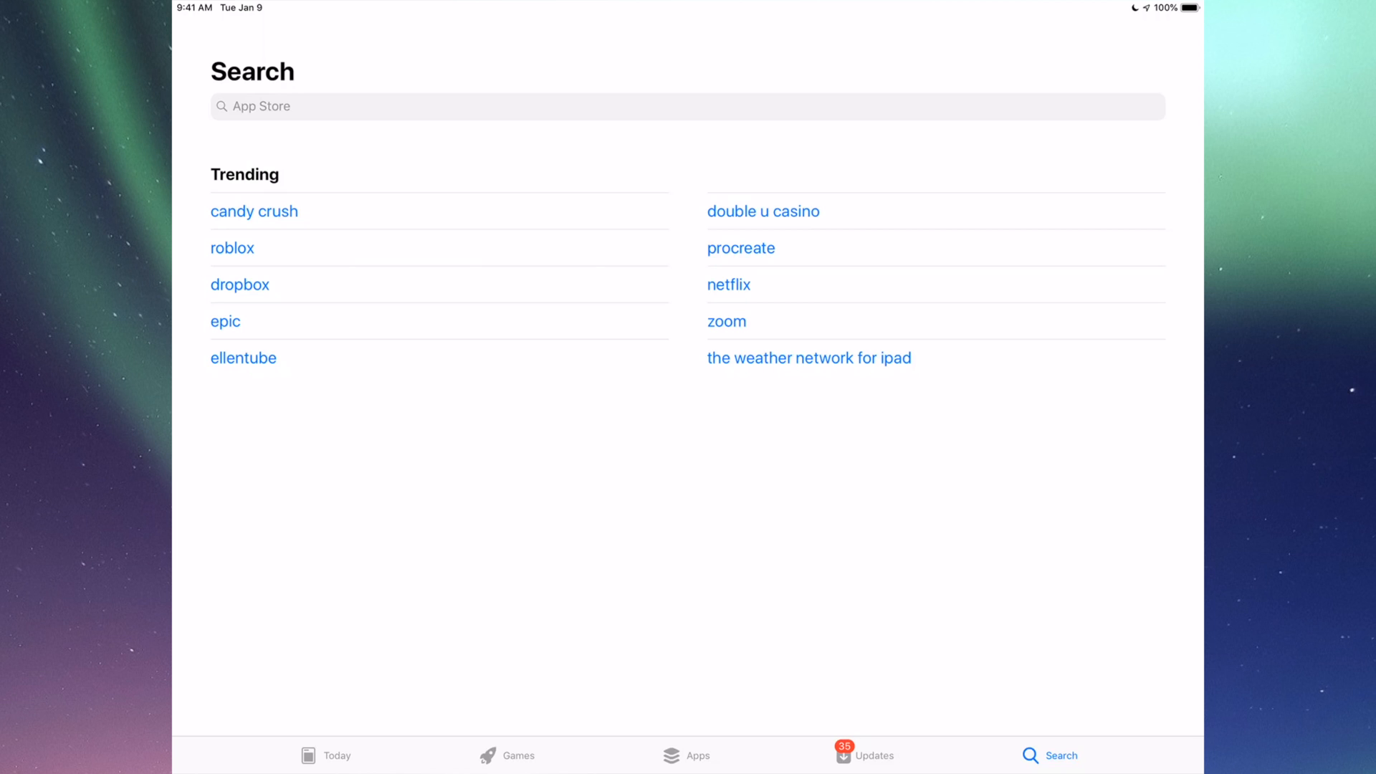
pyautogui.click(686, 107)
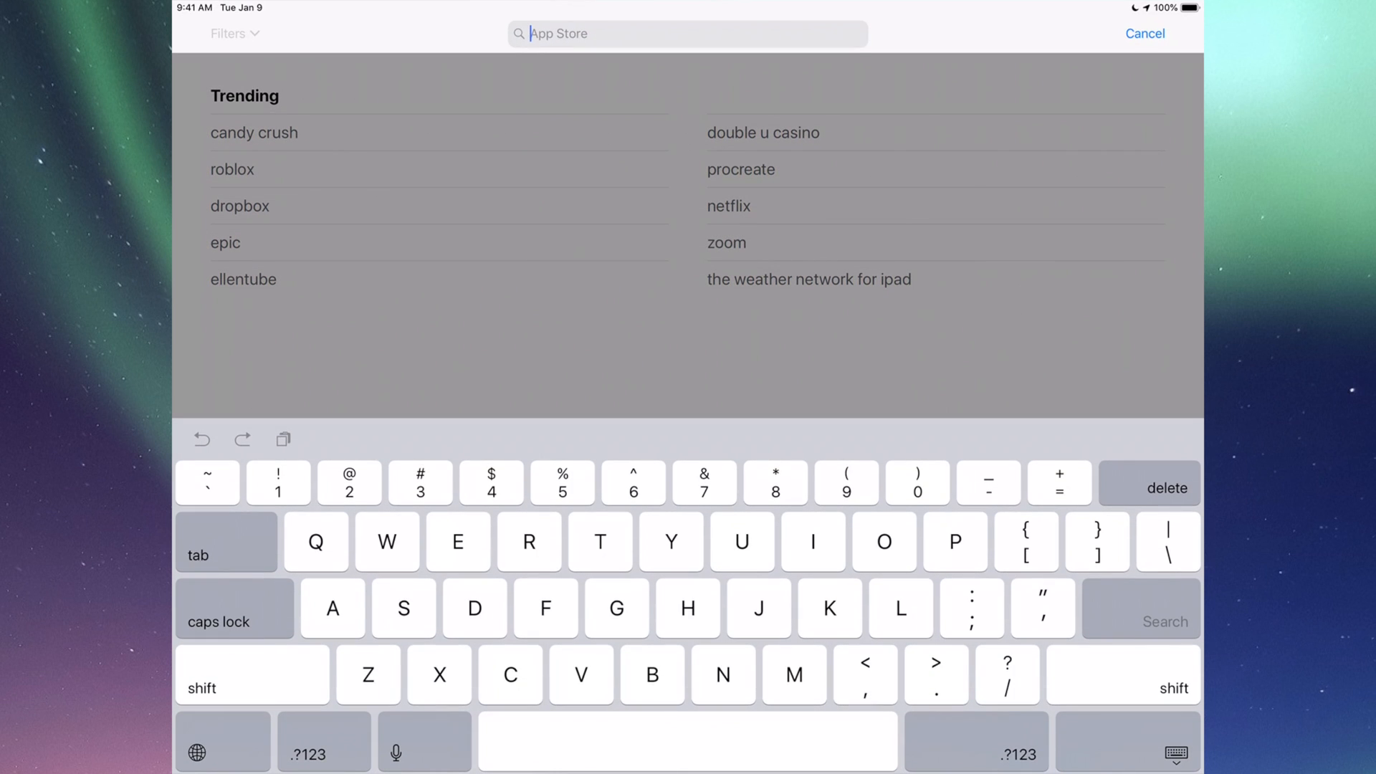
pyautogui.write('Fortnit')
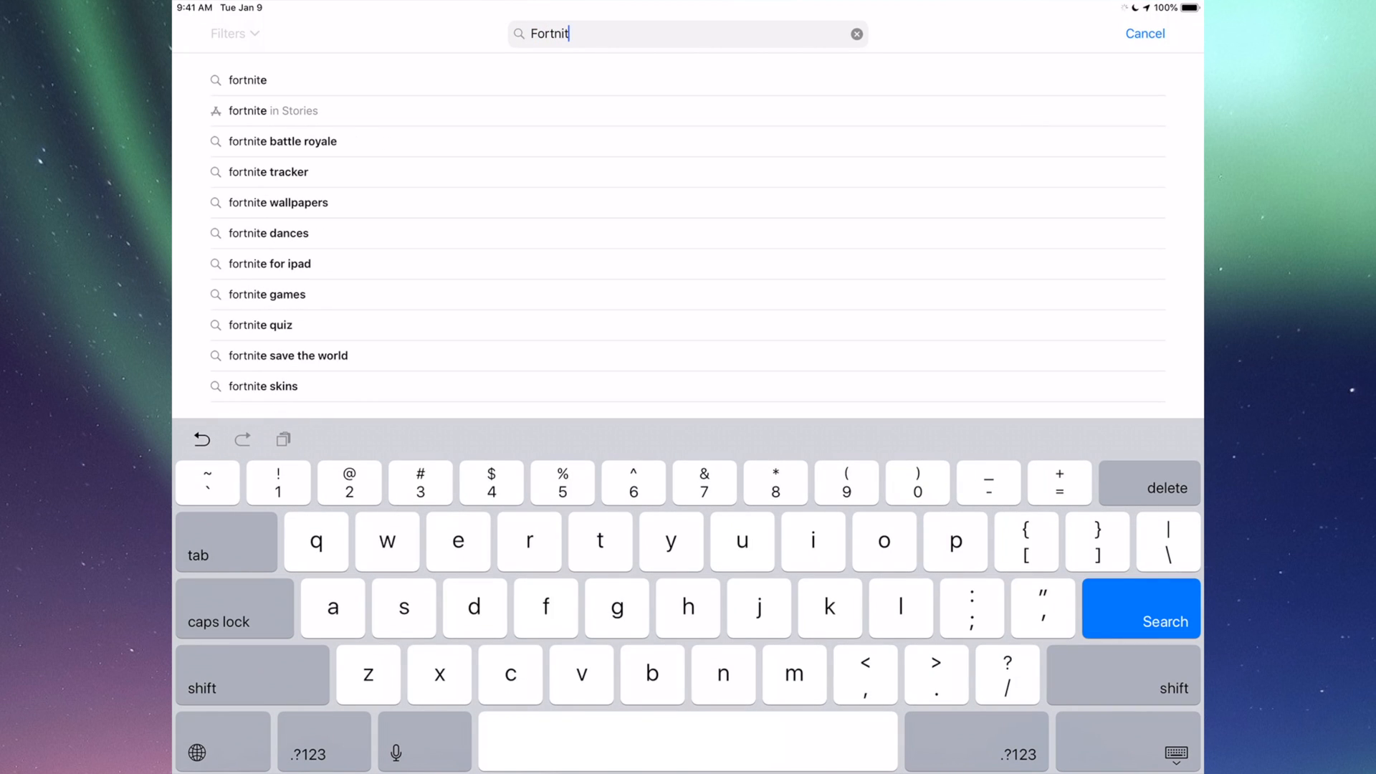
pyautogui.click(1142, 622)
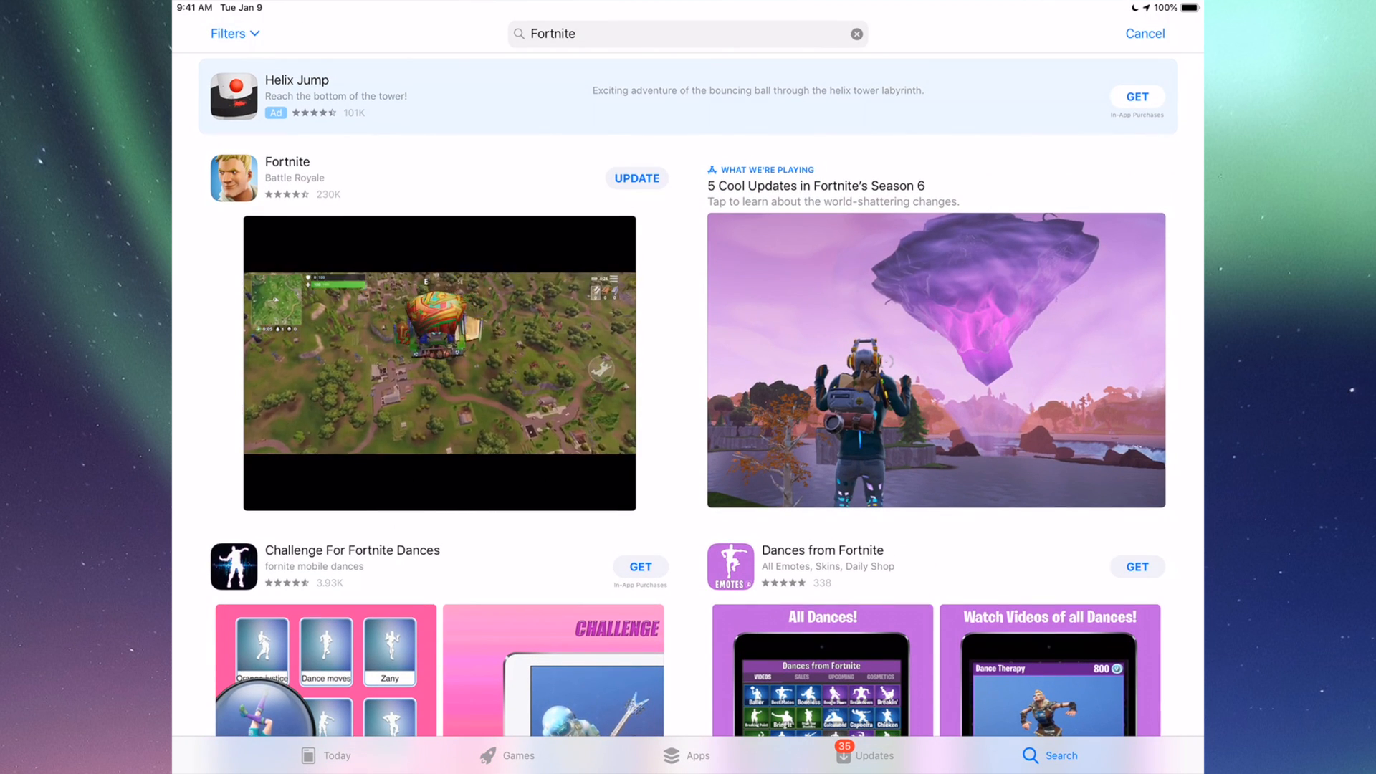
pyautogui.click(636, 178)
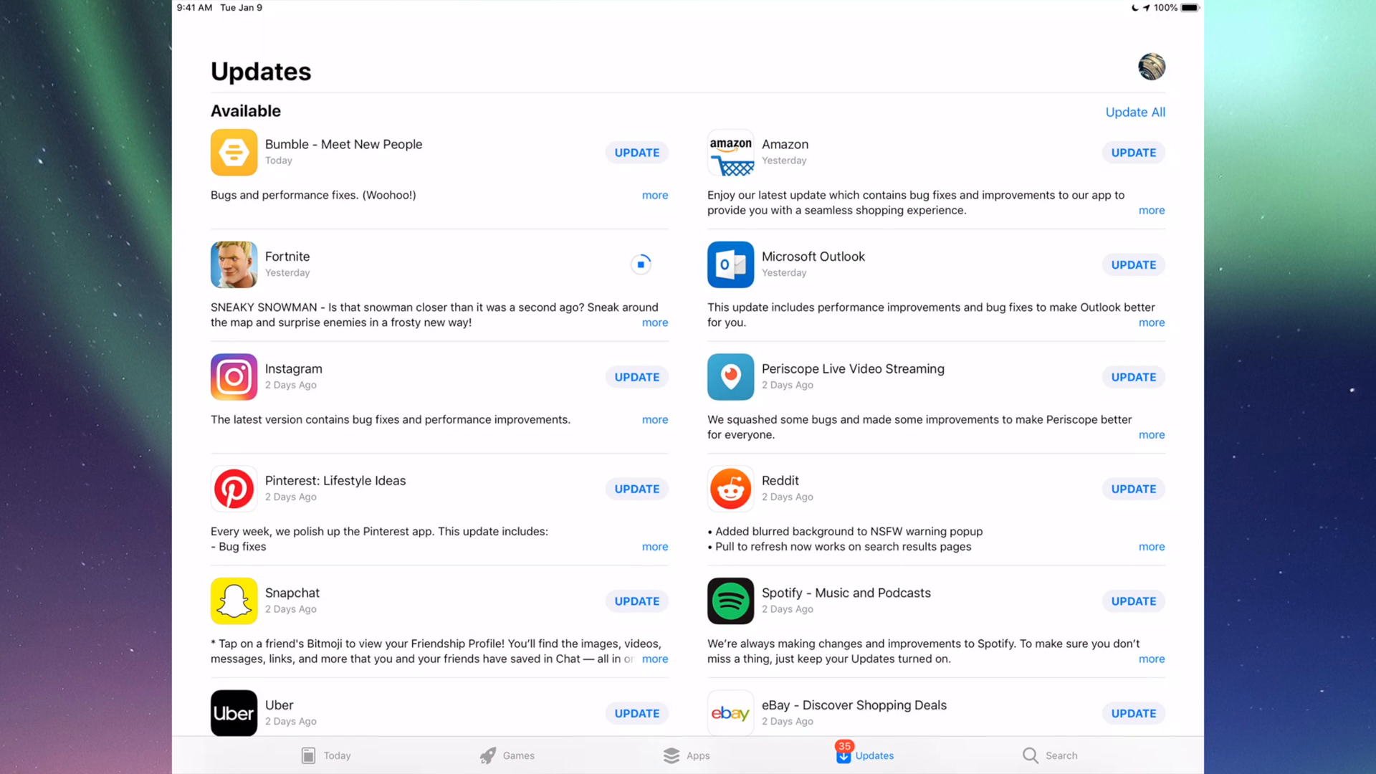
# Search for Instagram, start its update, and return to the home screen
pyautogui.click(1057, 755)
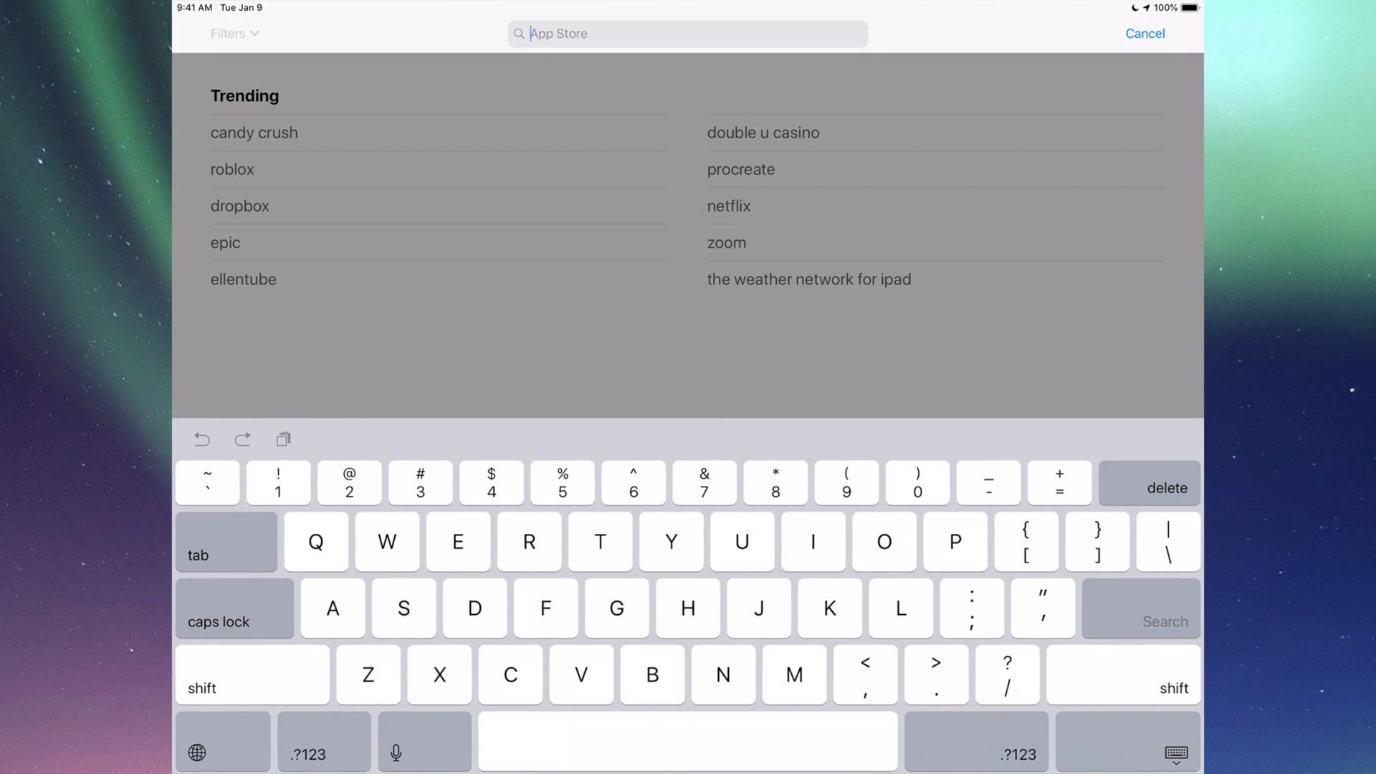
pyautogui.write('Instagram')
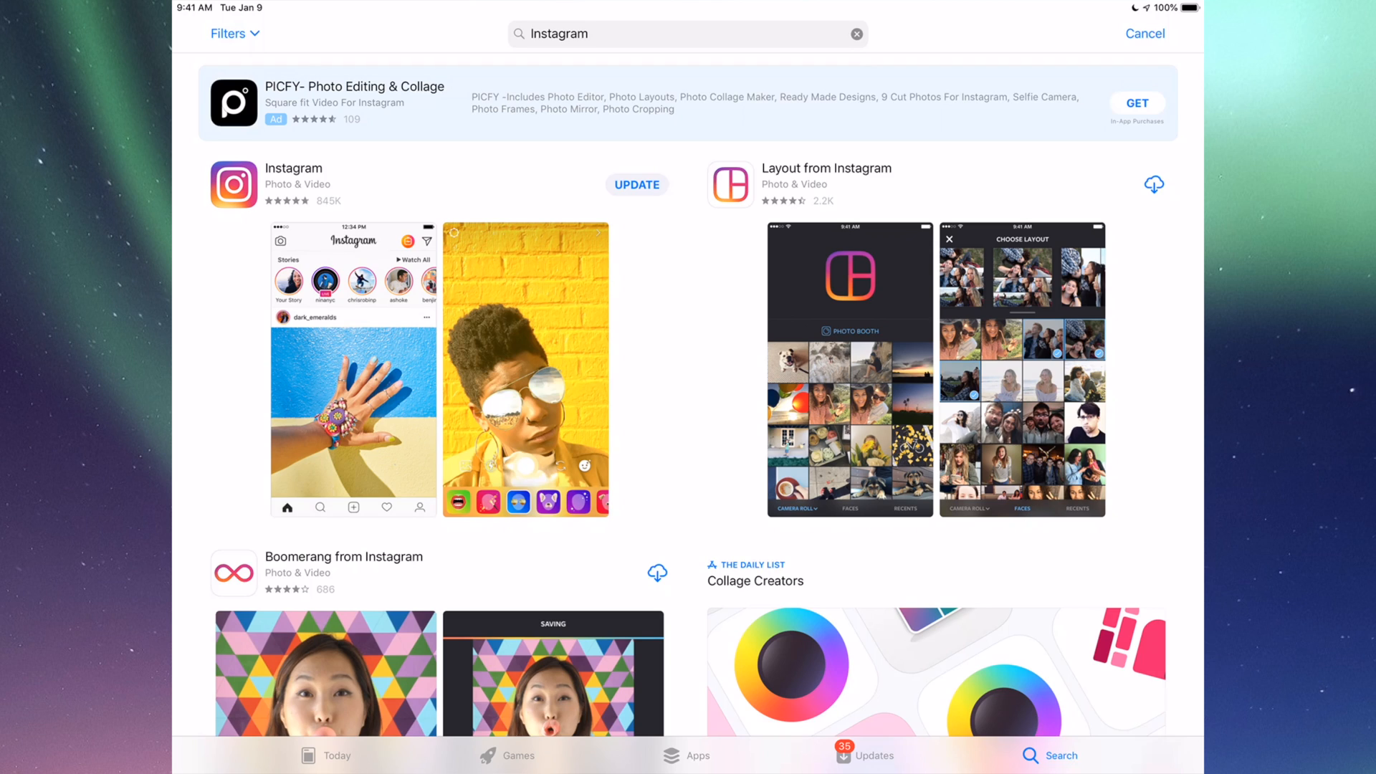
pyautogui.click(637, 185)
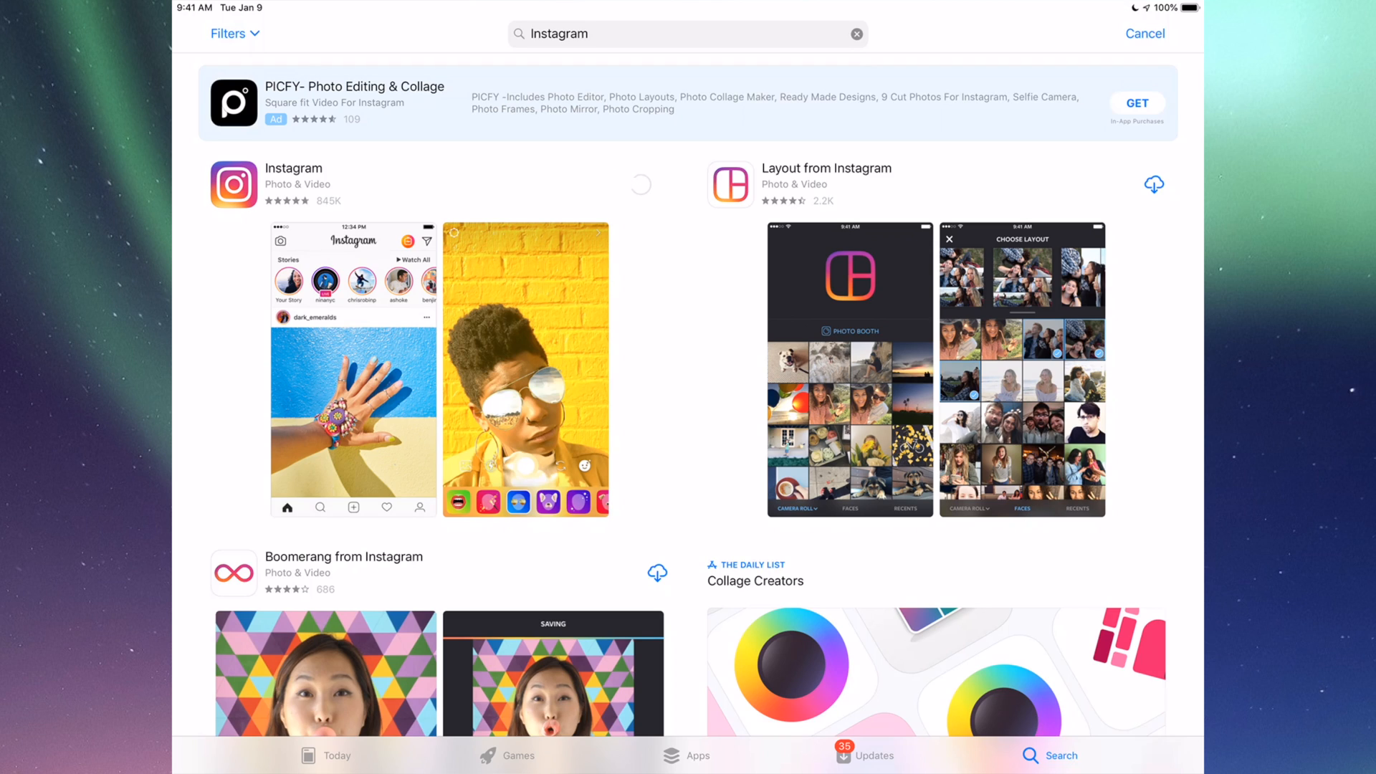
pyautogui.click(640, 184)
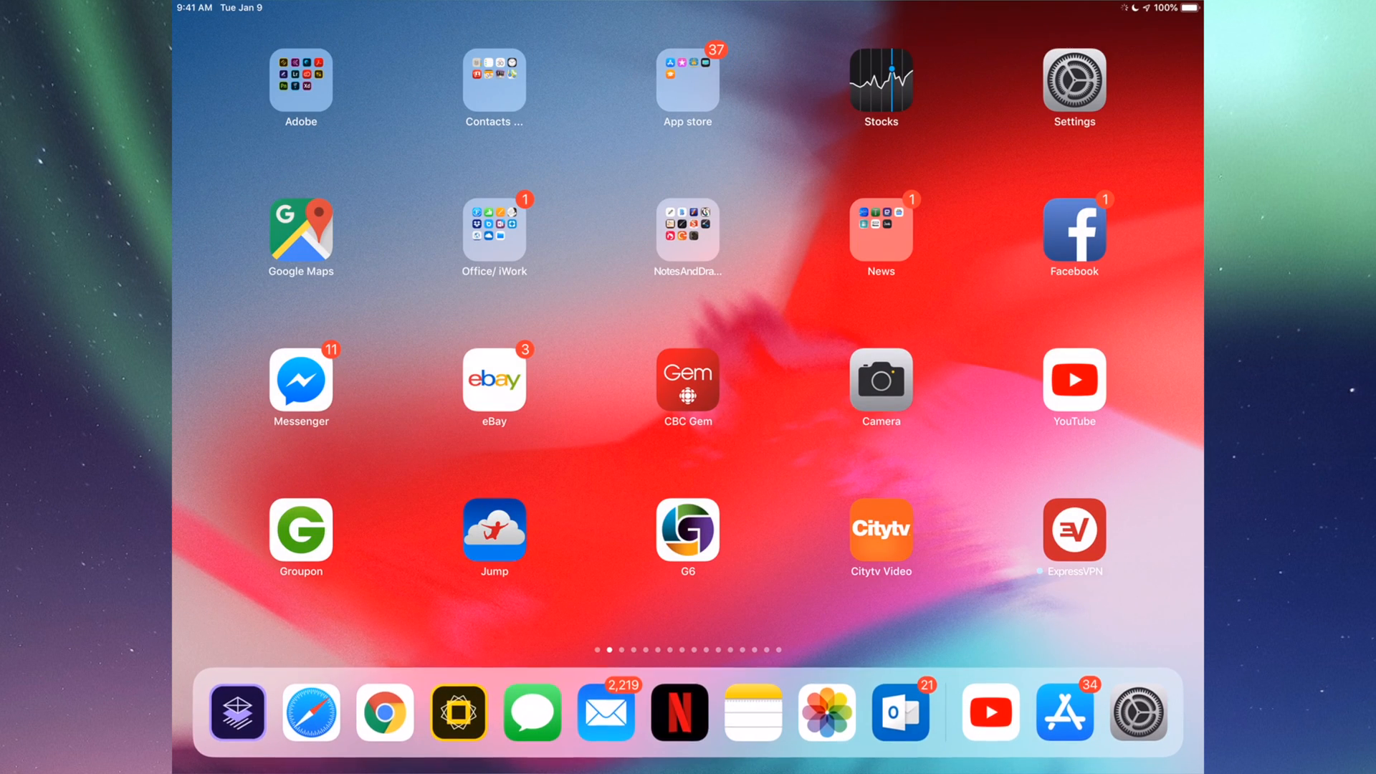
# Open Settings and scroll through the General pane
pyautogui.click(1074, 81)
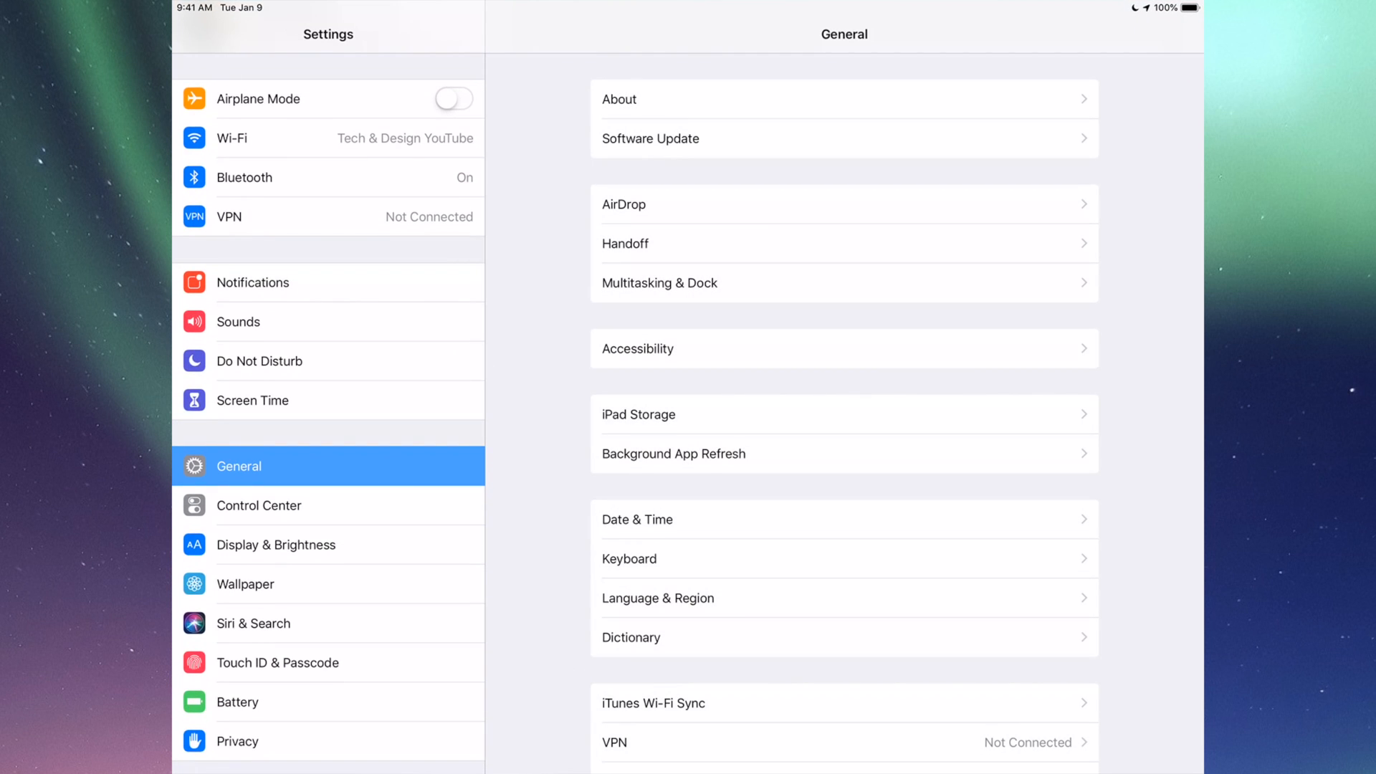
pyautogui.scroll(-3)
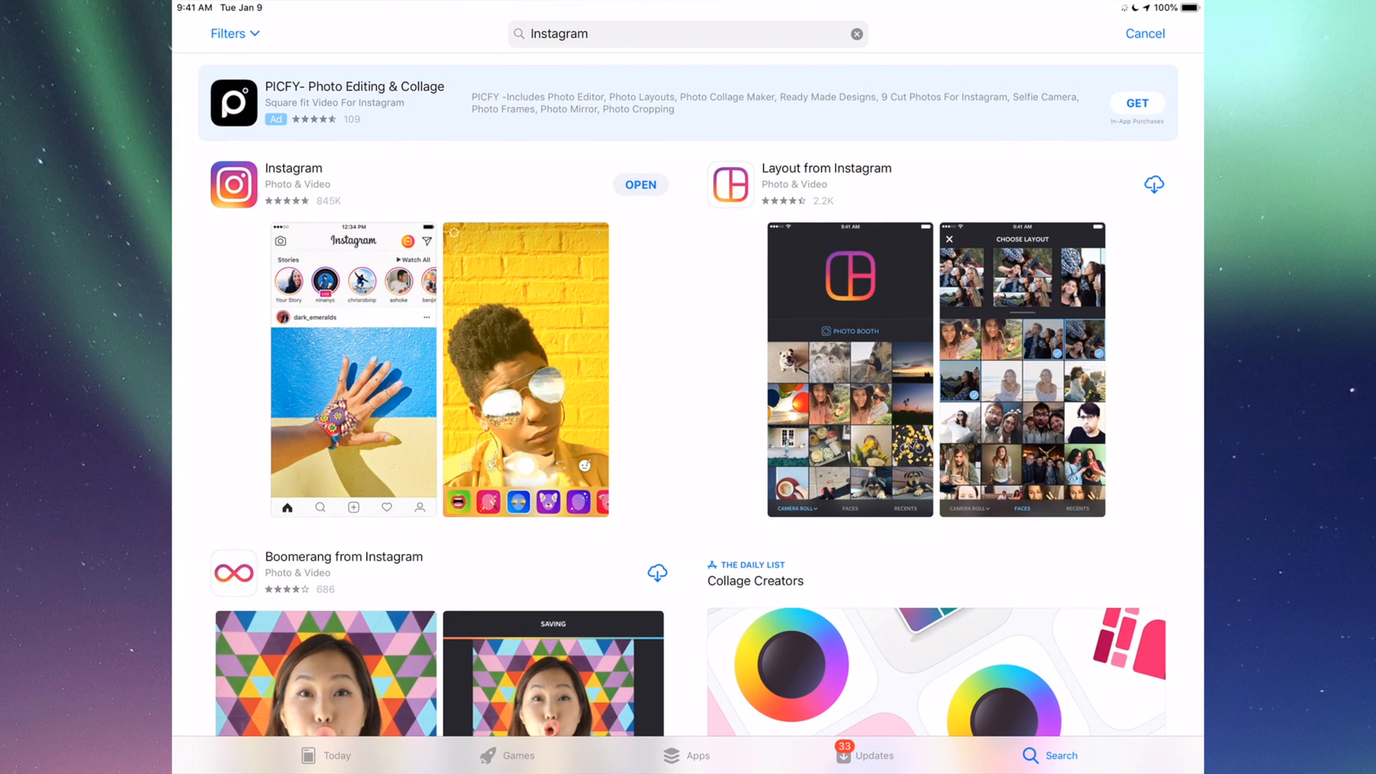
# Return to the iPad home screen, where the App Store shows 33 pending updates
pyautogui.click(873, 756)
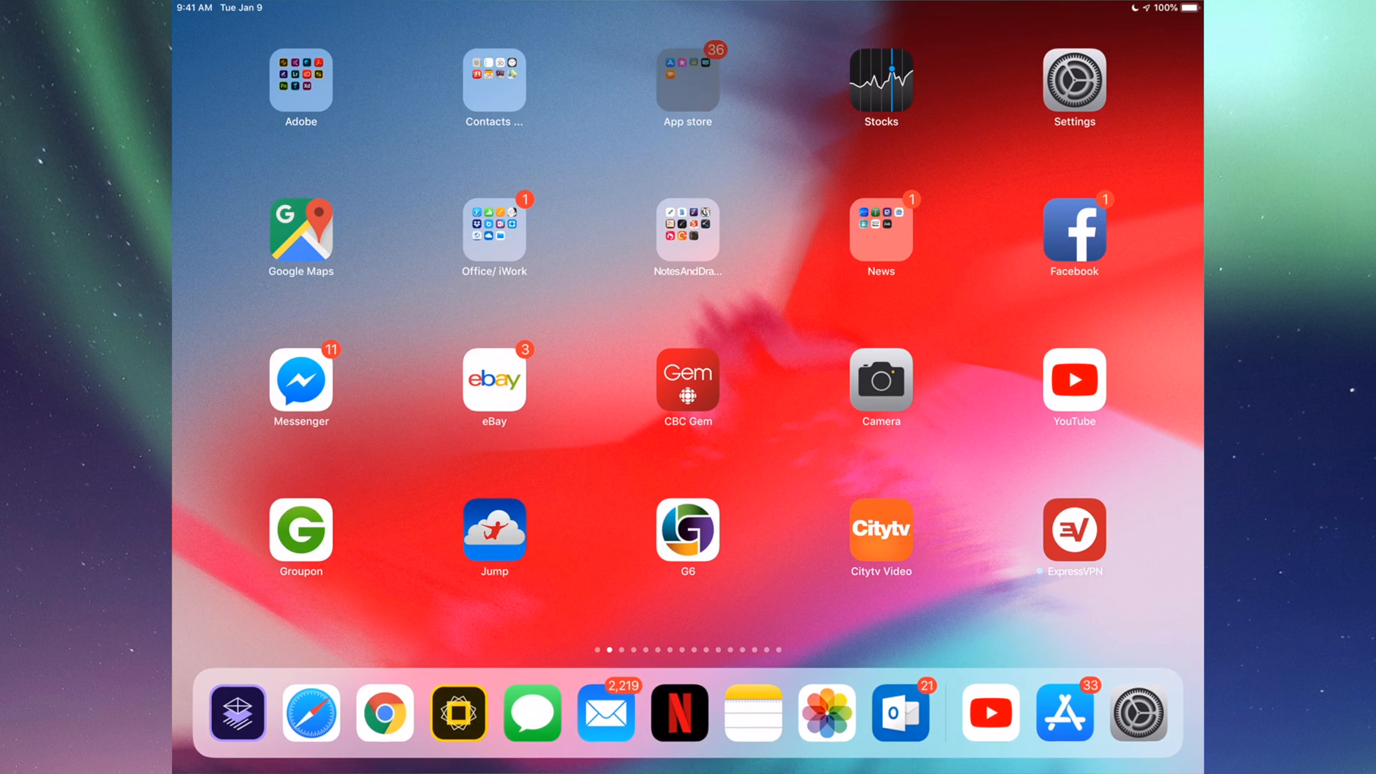
# Open the store apps folder and launch the App Store
pyautogui.click(687, 79)
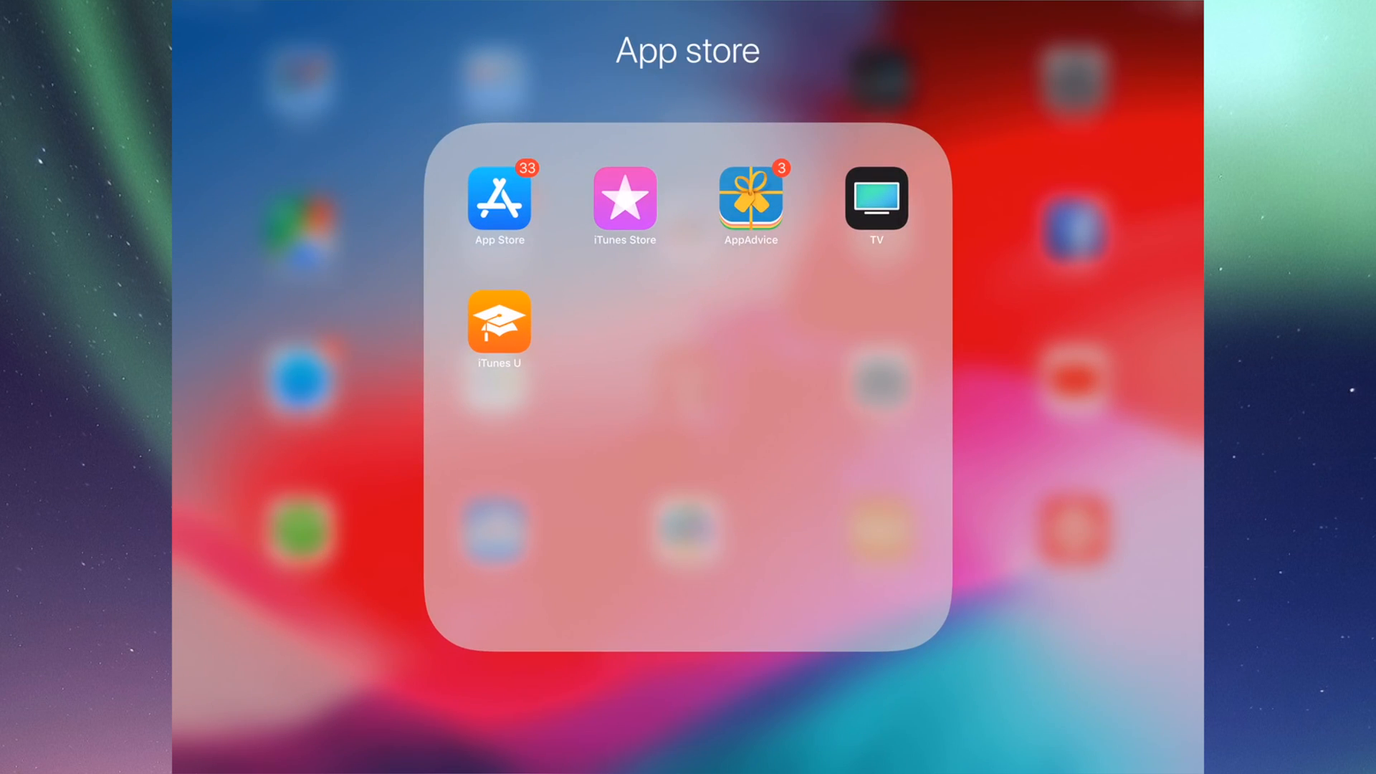
pyautogui.click(499, 202)
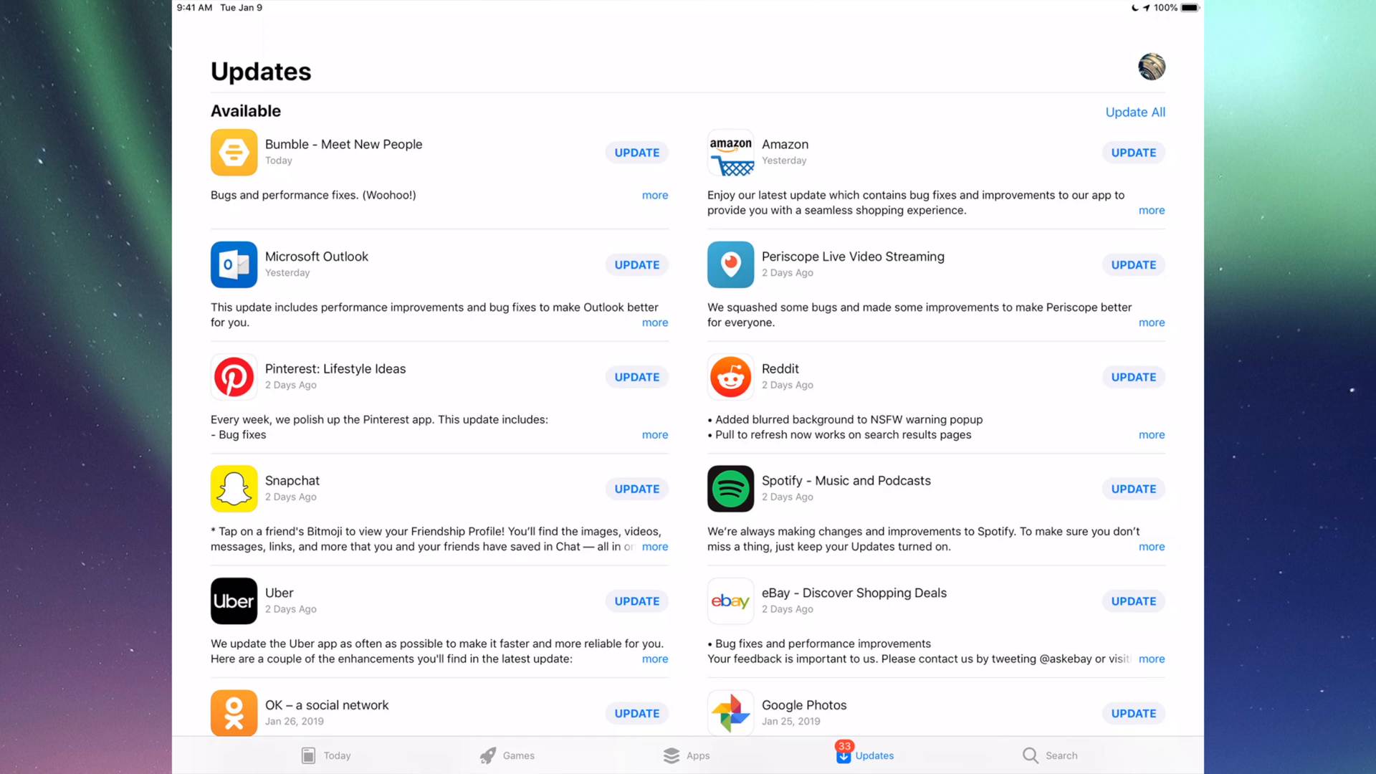
# Run Update All and scroll the list, starting remaining app updates individually
pyautogui.click(1135, 111)
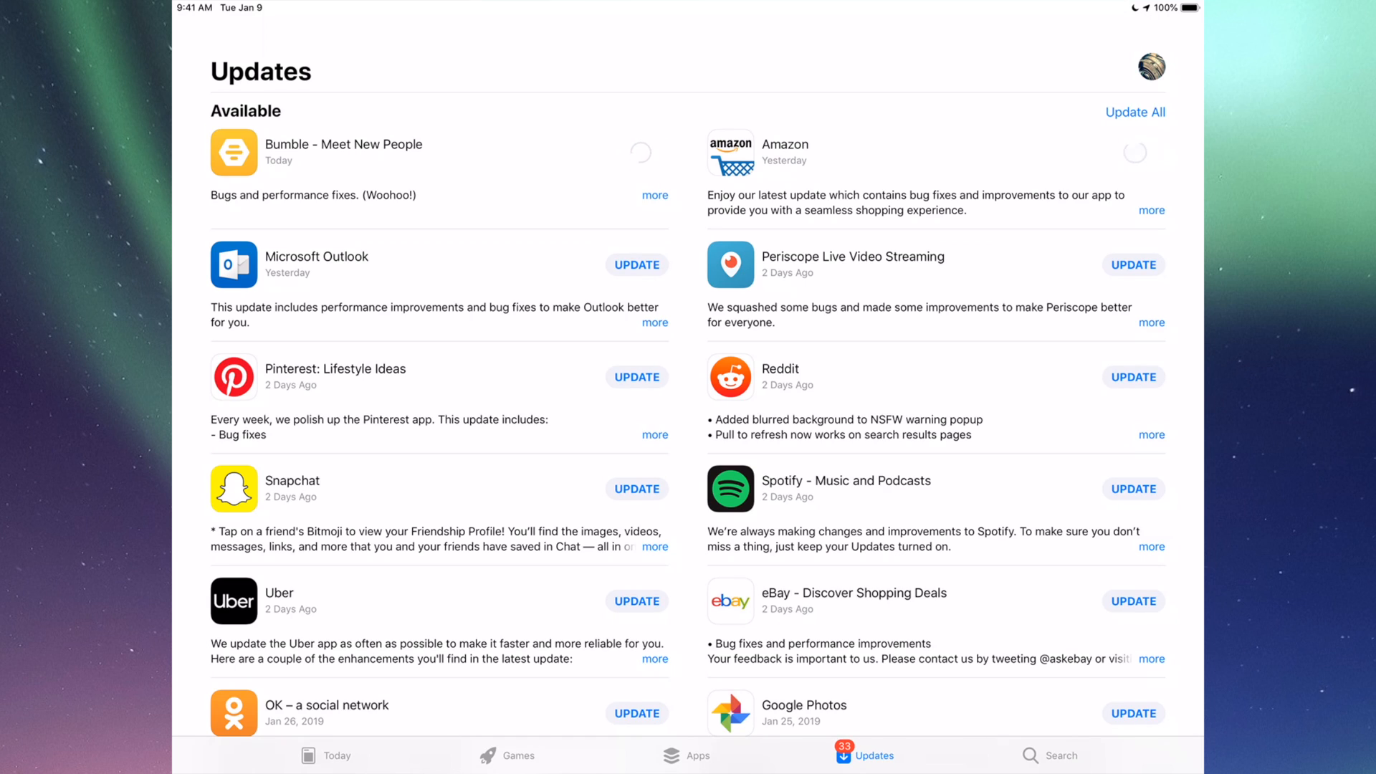
pyautogui.click(636, 265)
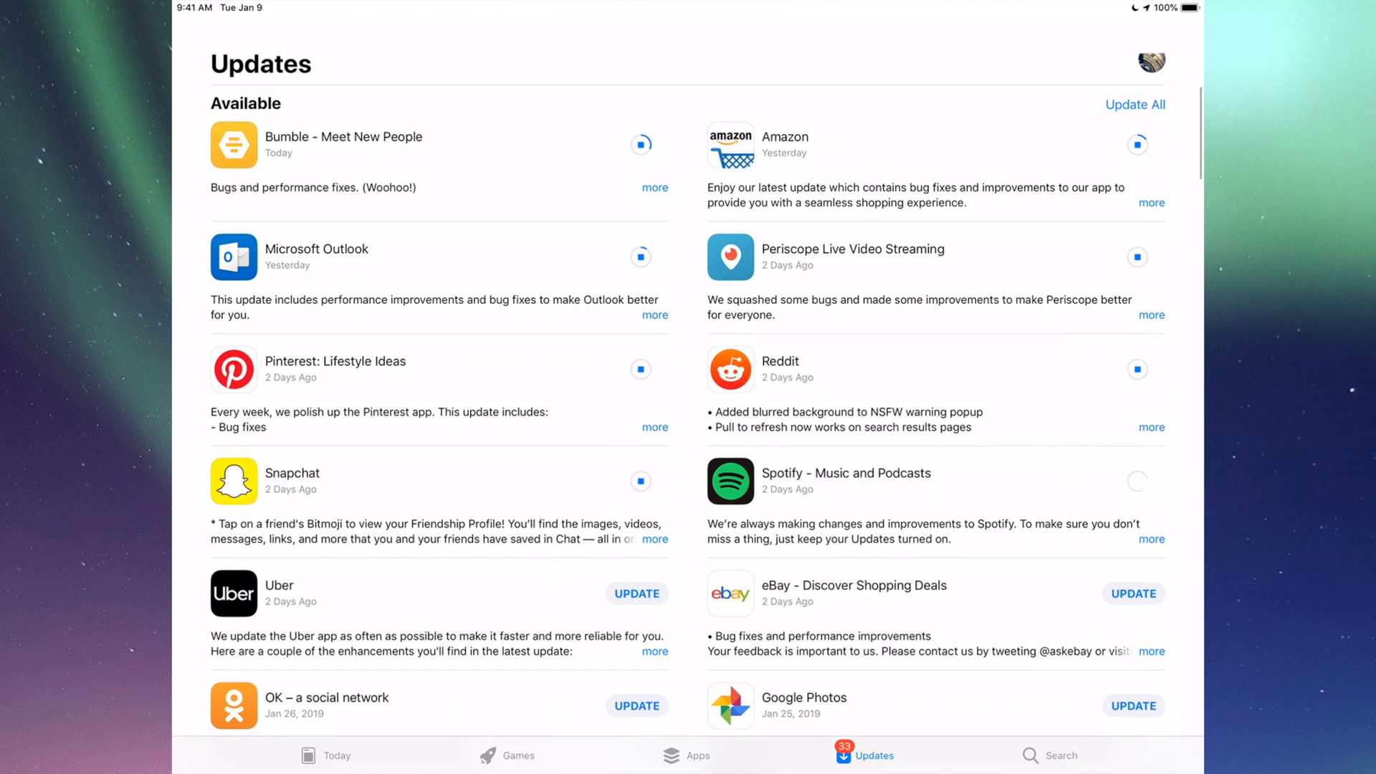
pyautogui.scroll(-3)
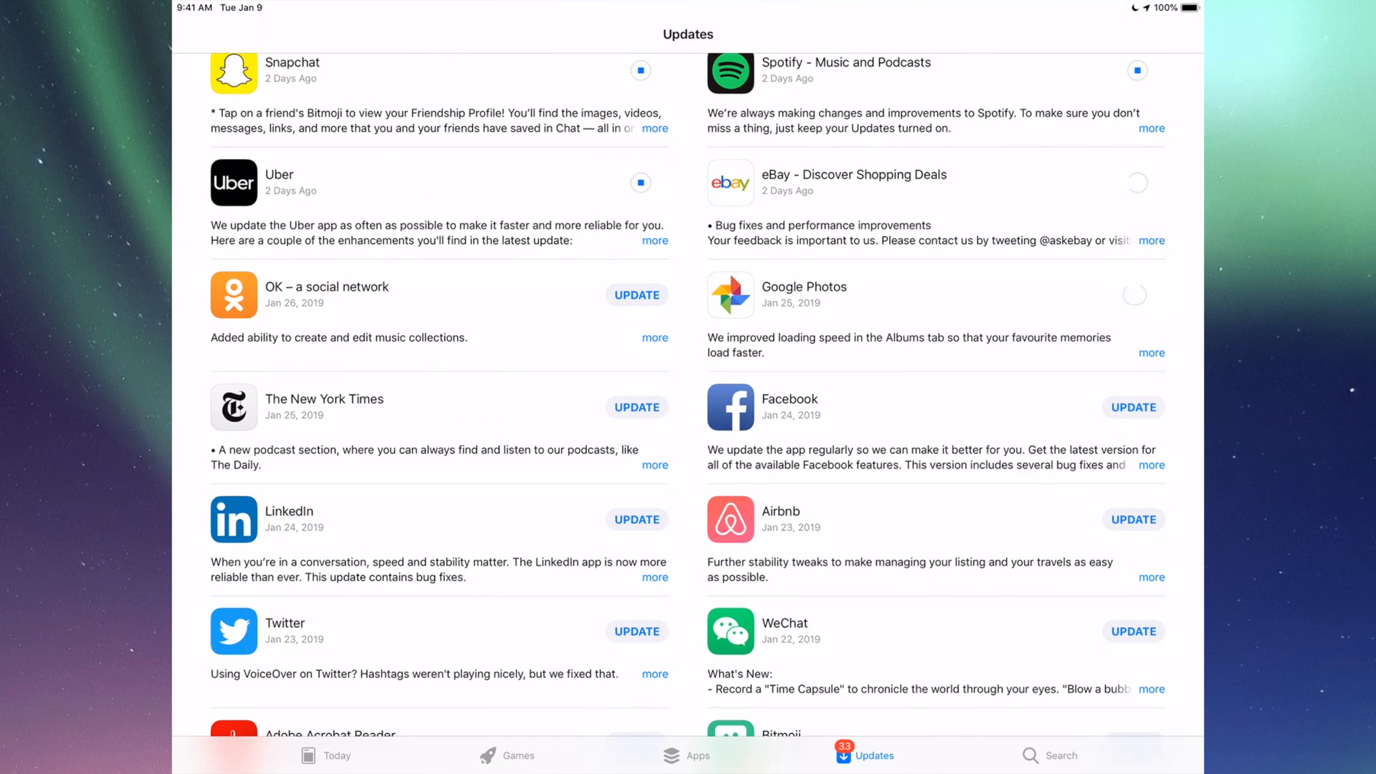
pyautogui.scroll(-3)
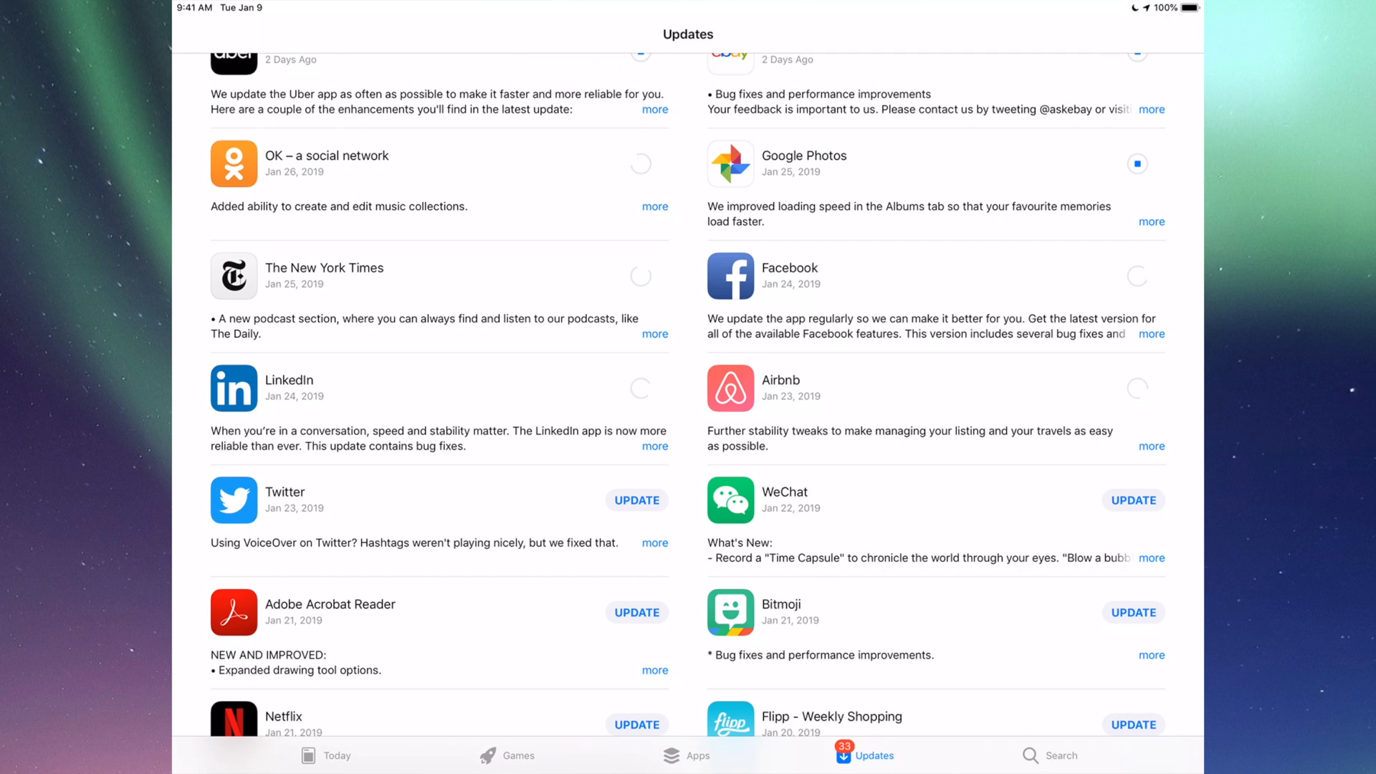
pyautogui.scroll(-3)
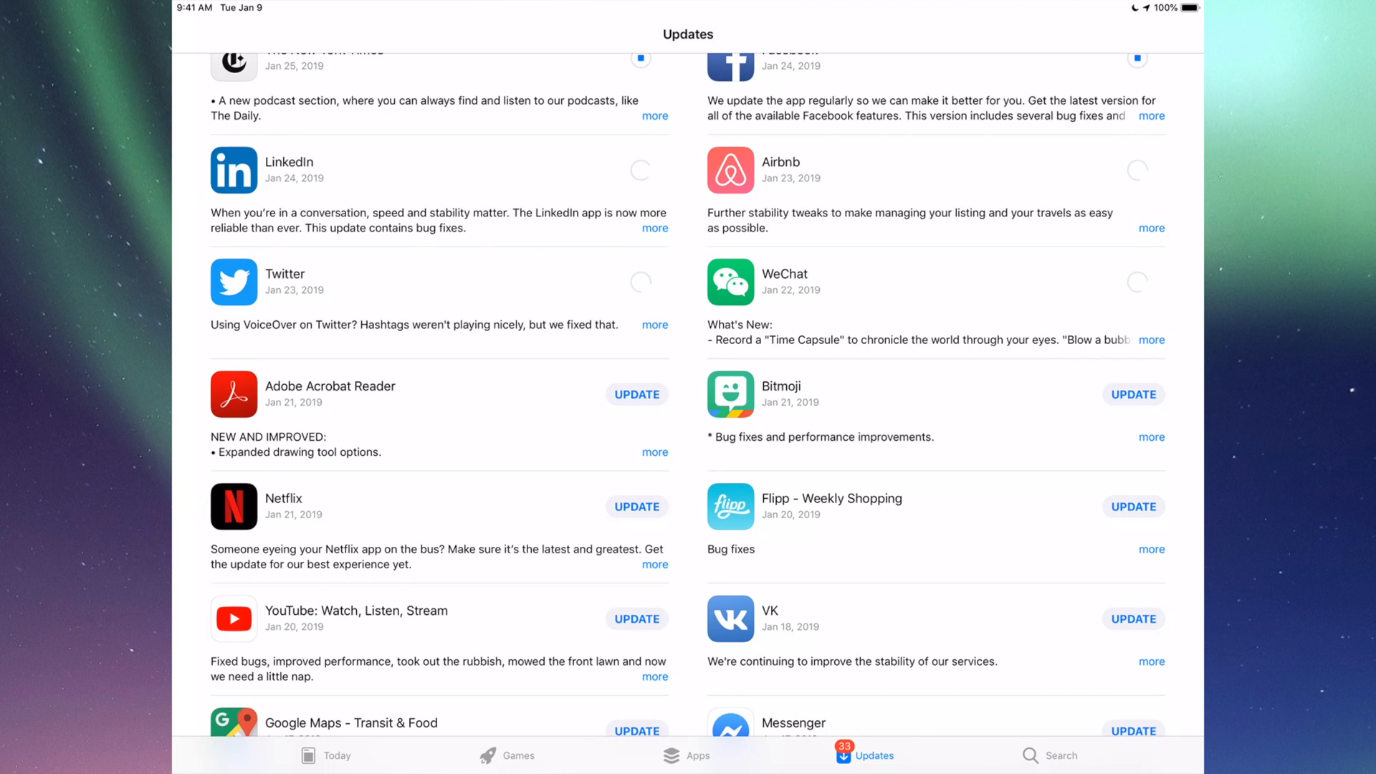
pyautogui.scroll(-3)
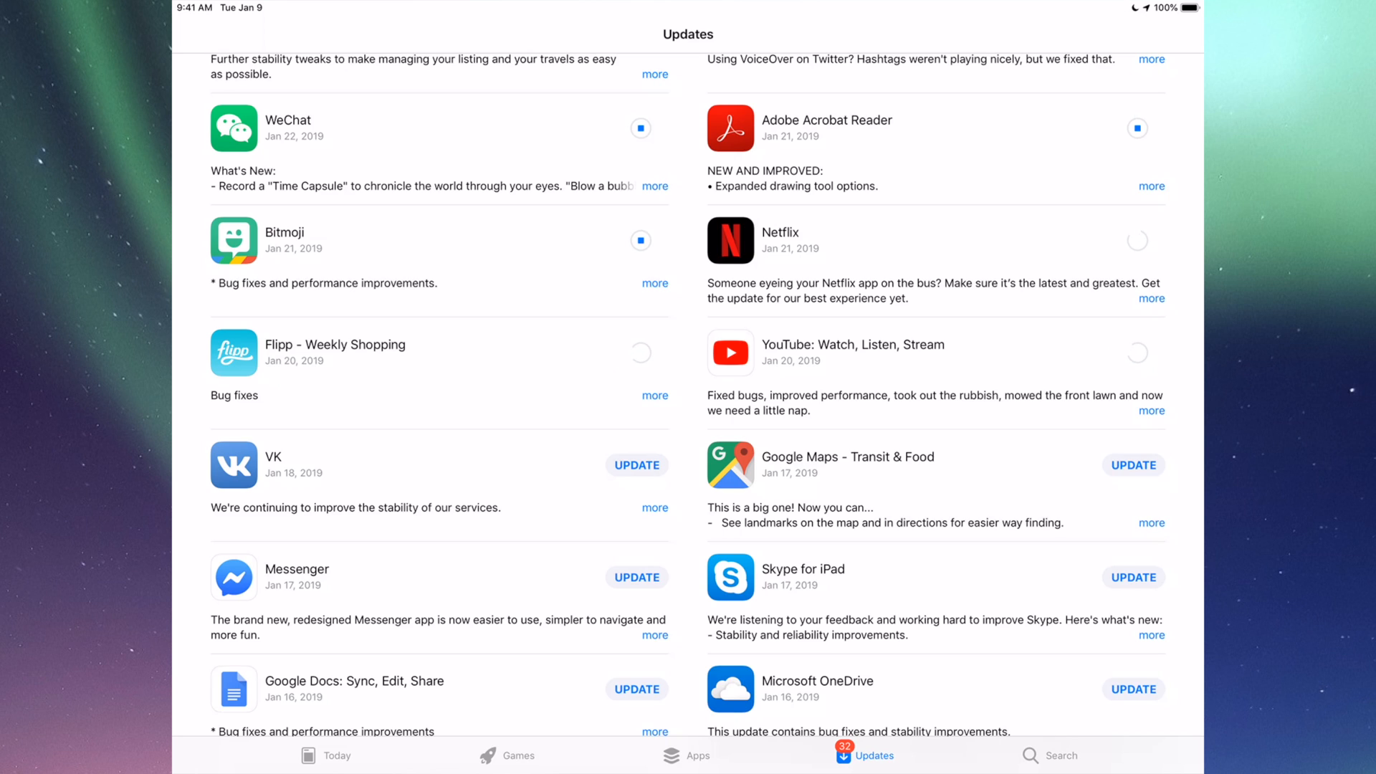
pyautogui.click(1133, 465)
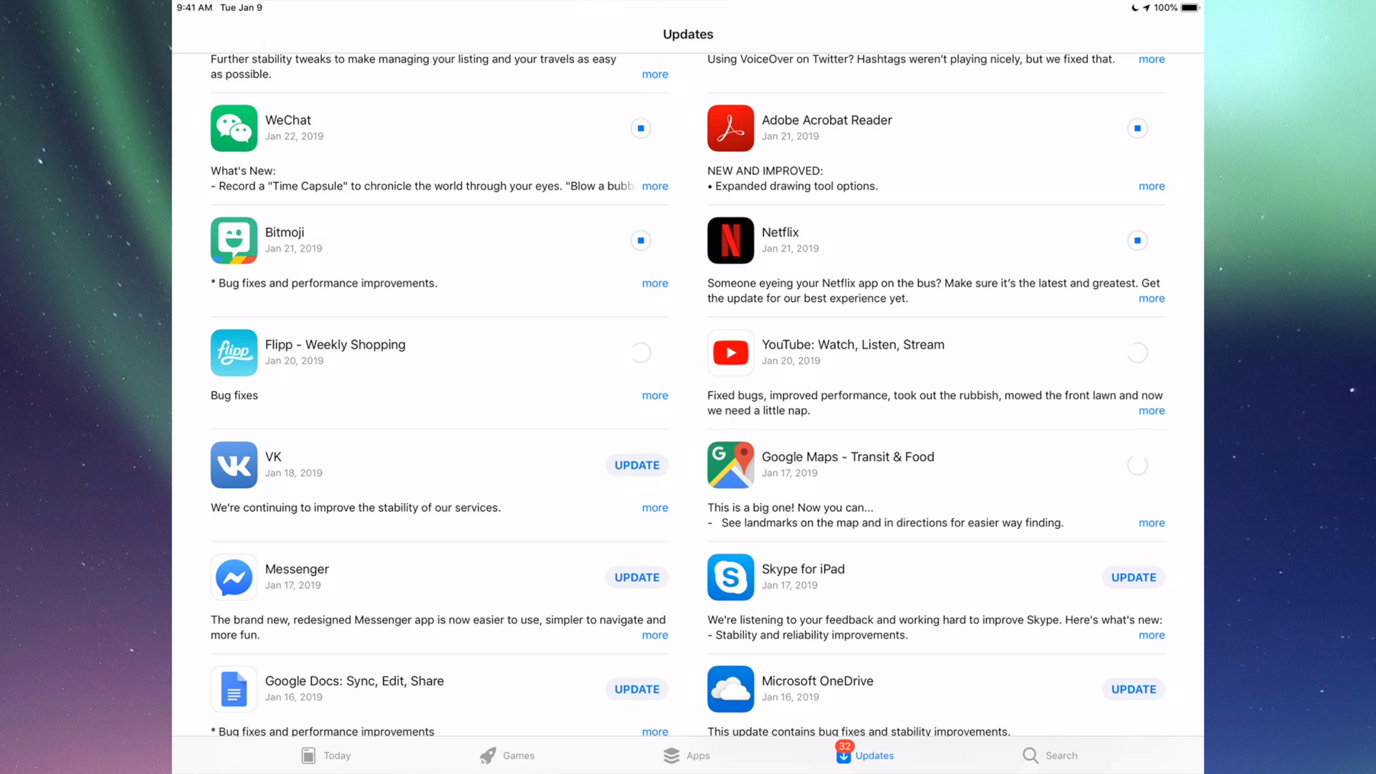
pyautogui.scroll(-3)
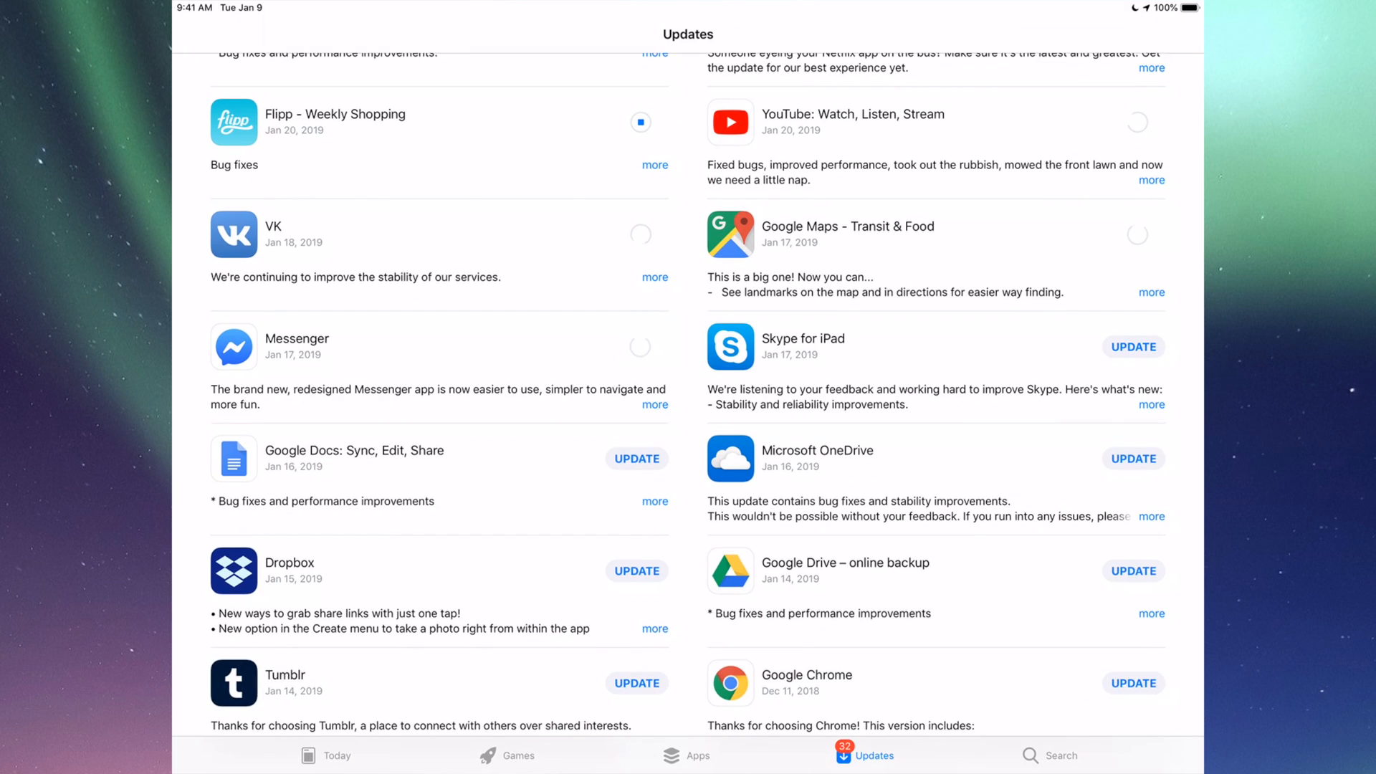
pyautogui.scroll(-3)
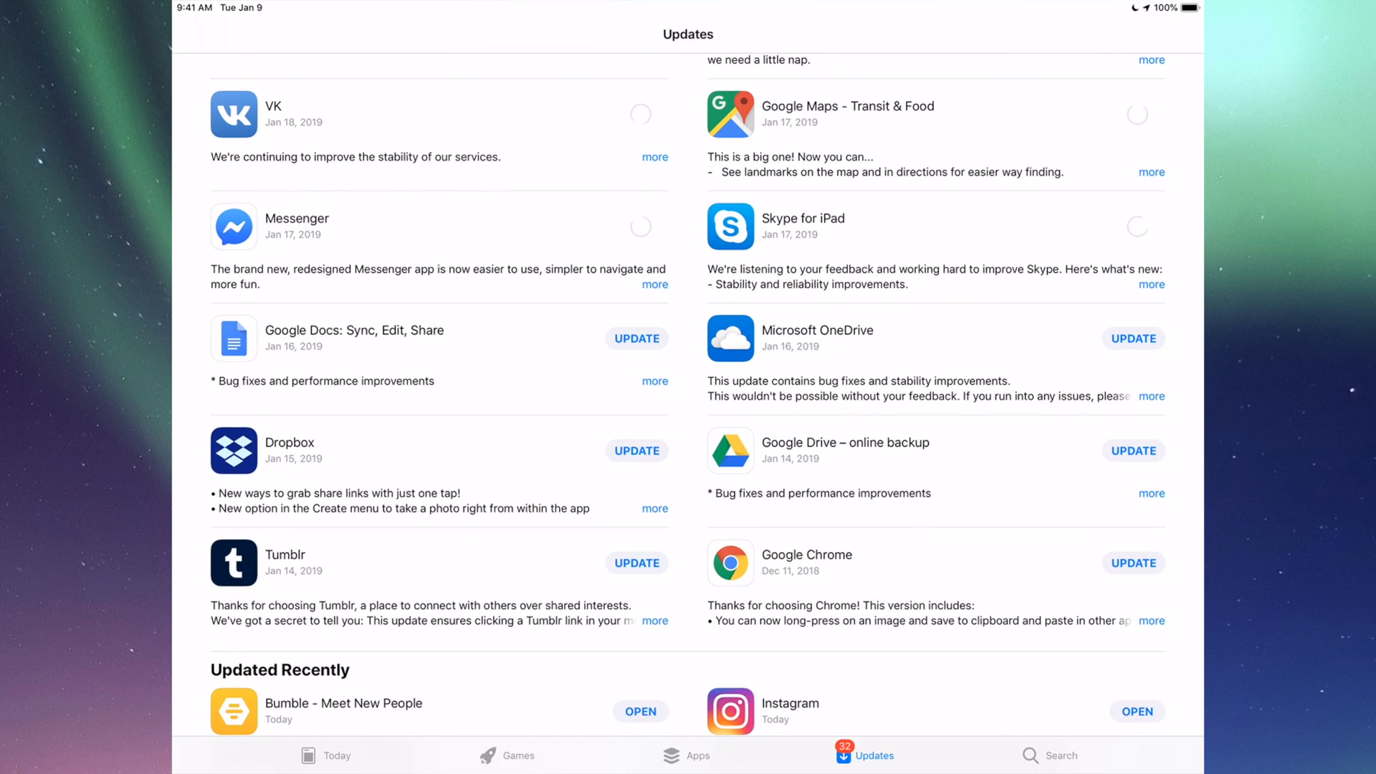
pyautogui.click(636, 338)
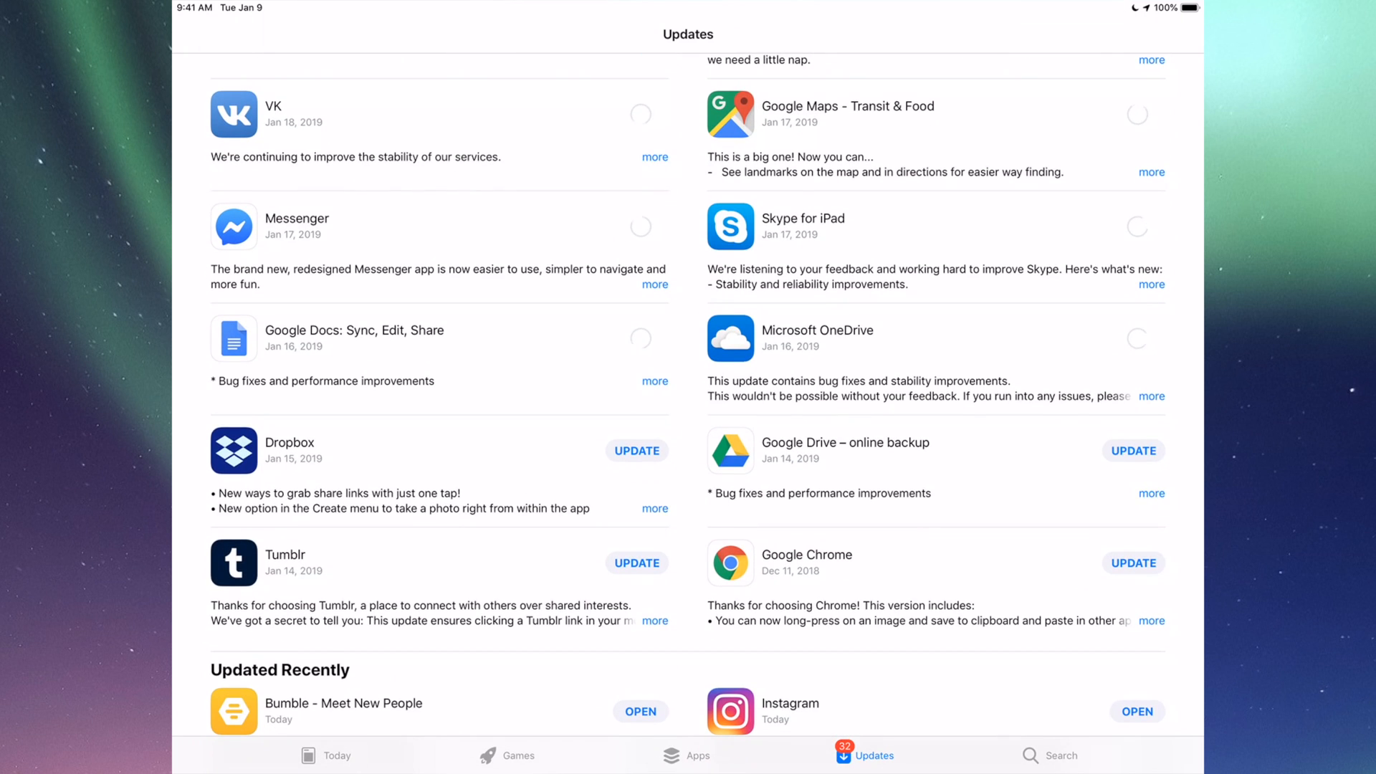
# Scroll the Updates list to confirm every update is queued or downloading
pyautogui.scroll(-3)
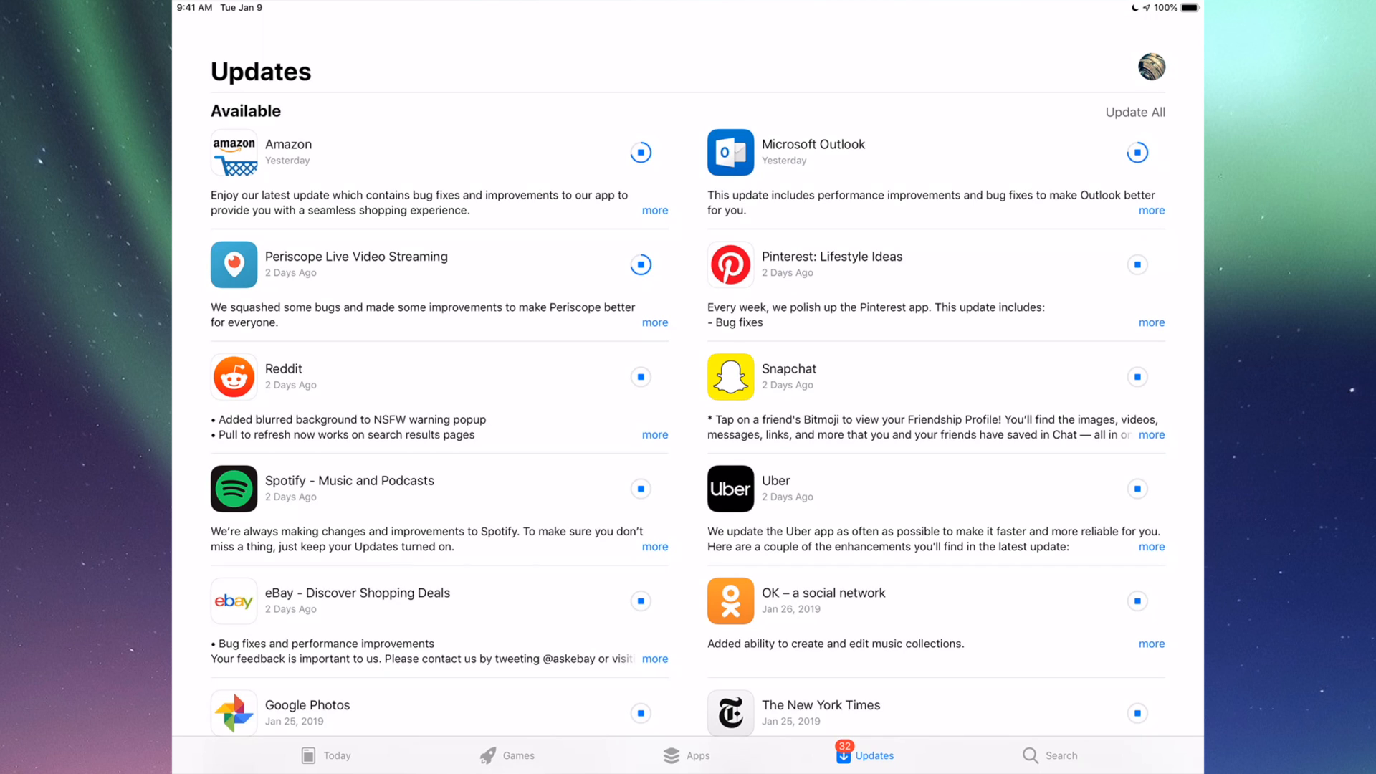
pyautogui.scroll(-3)
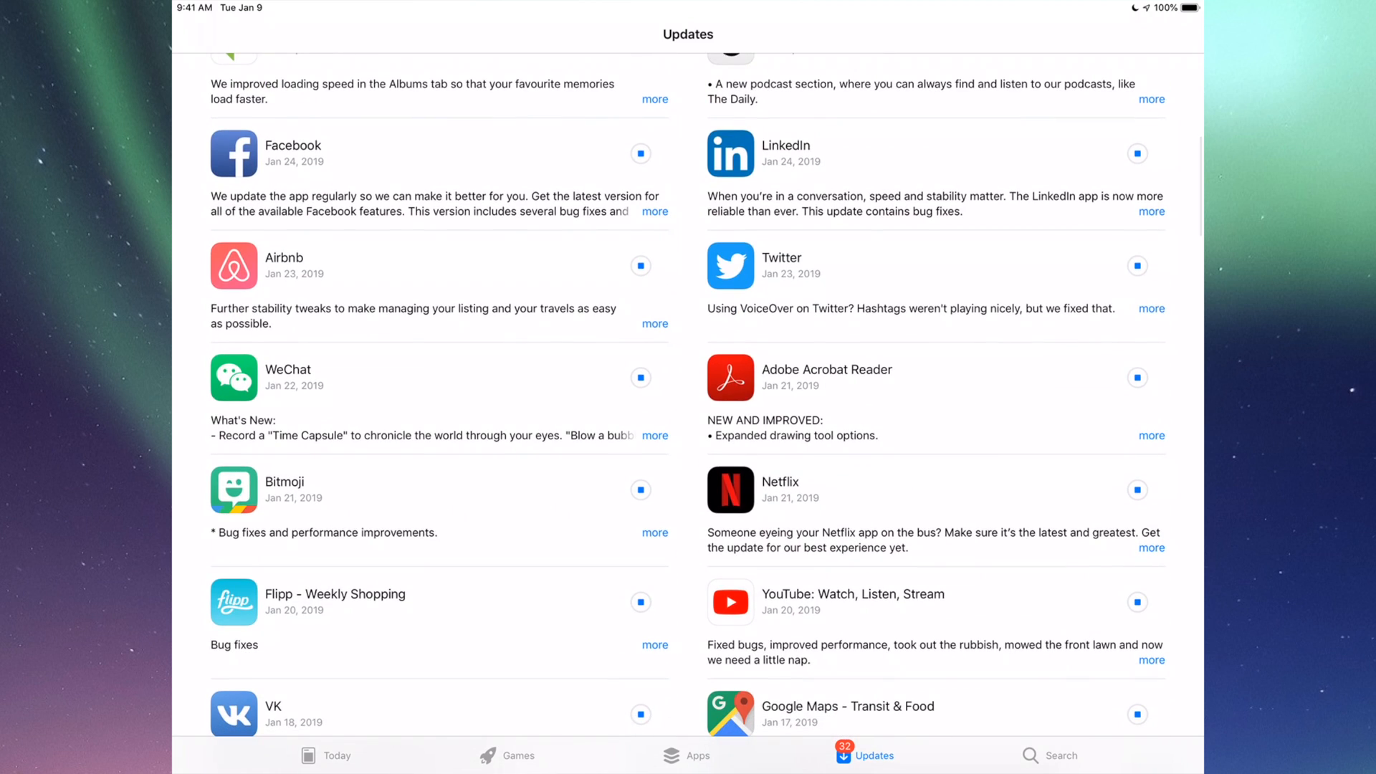
pyautogui.scroll(3)
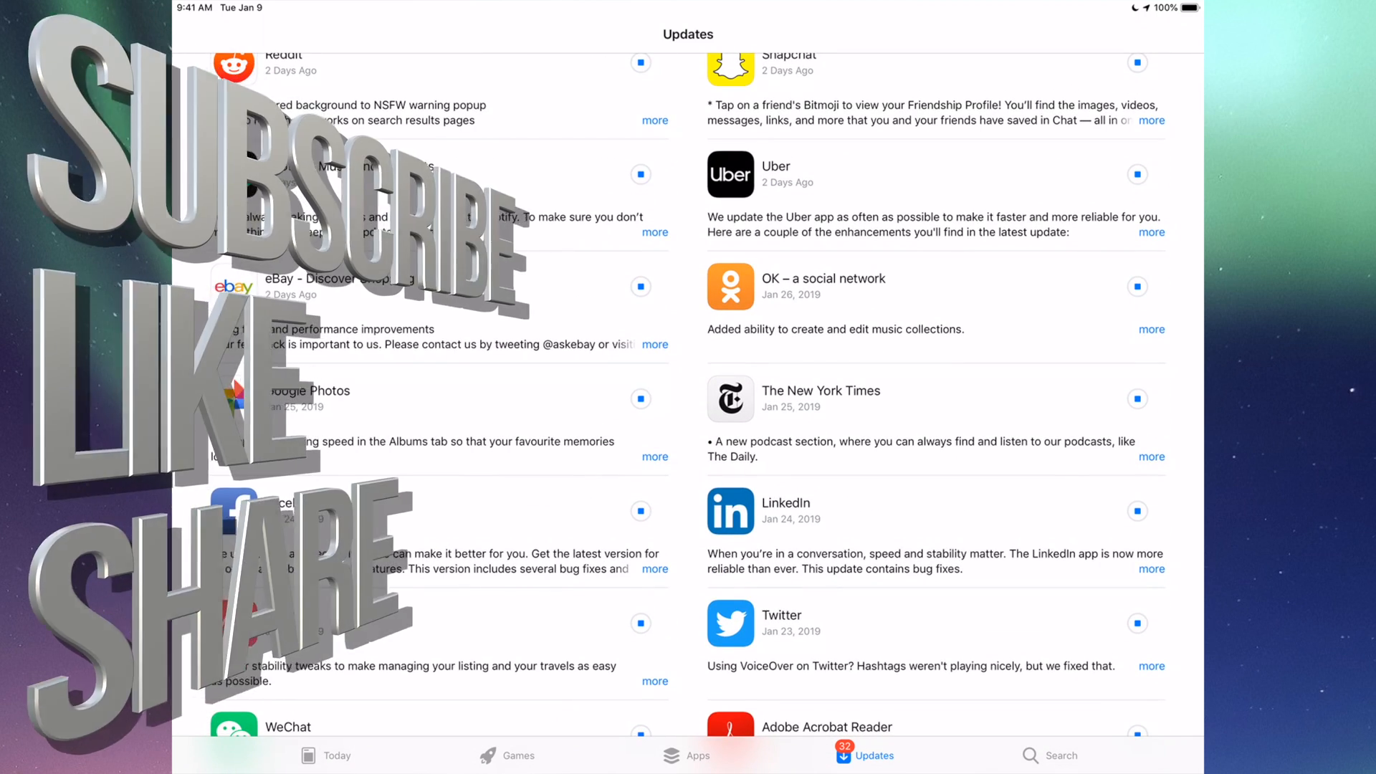
pyautogui.scroll(-3)
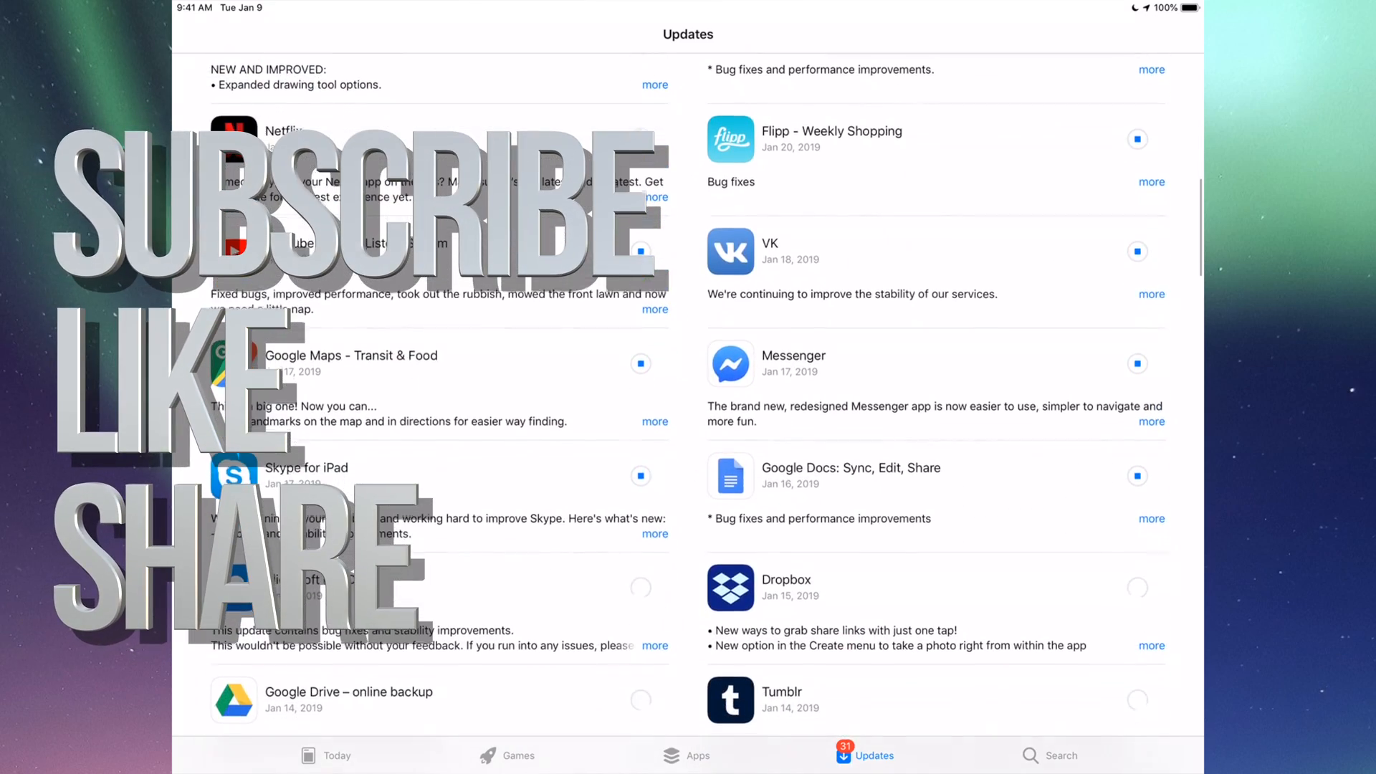
pyautogui.scroll(-3)
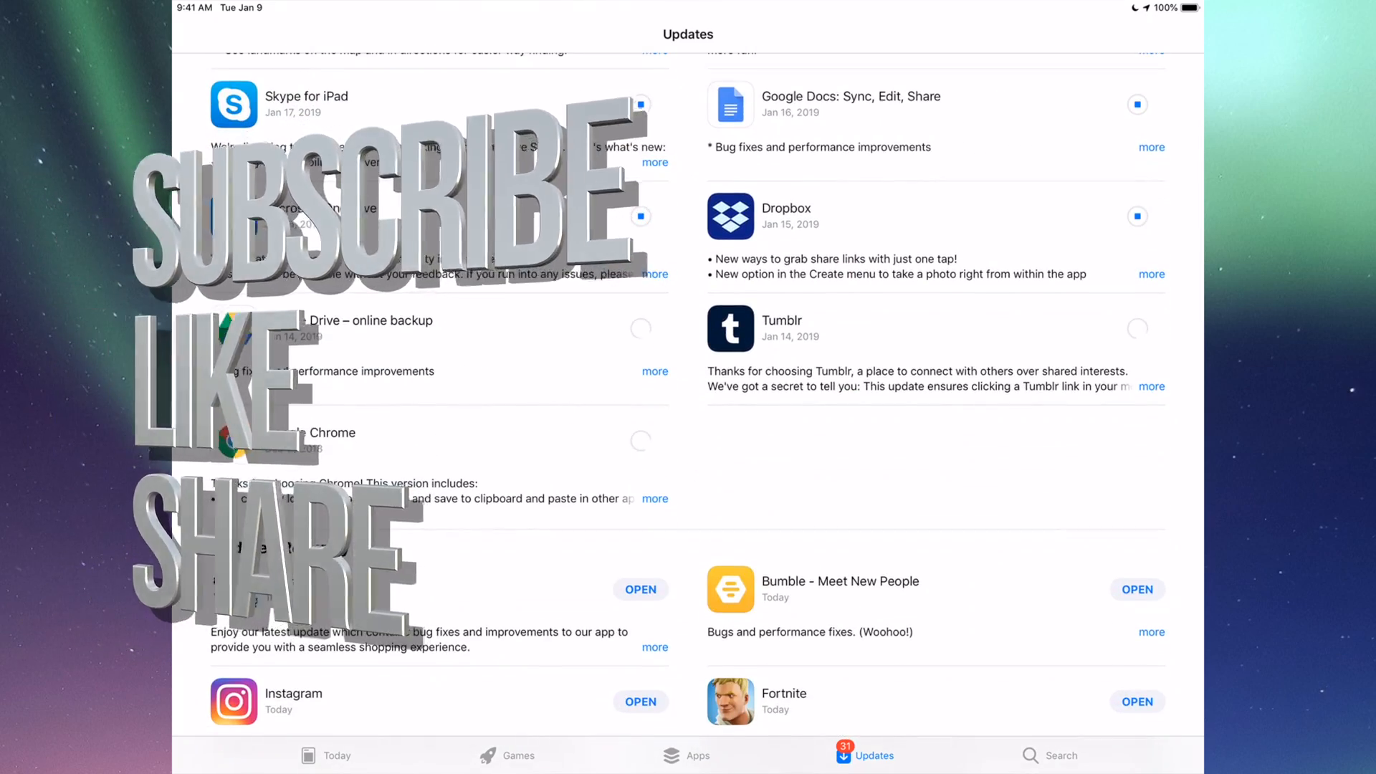